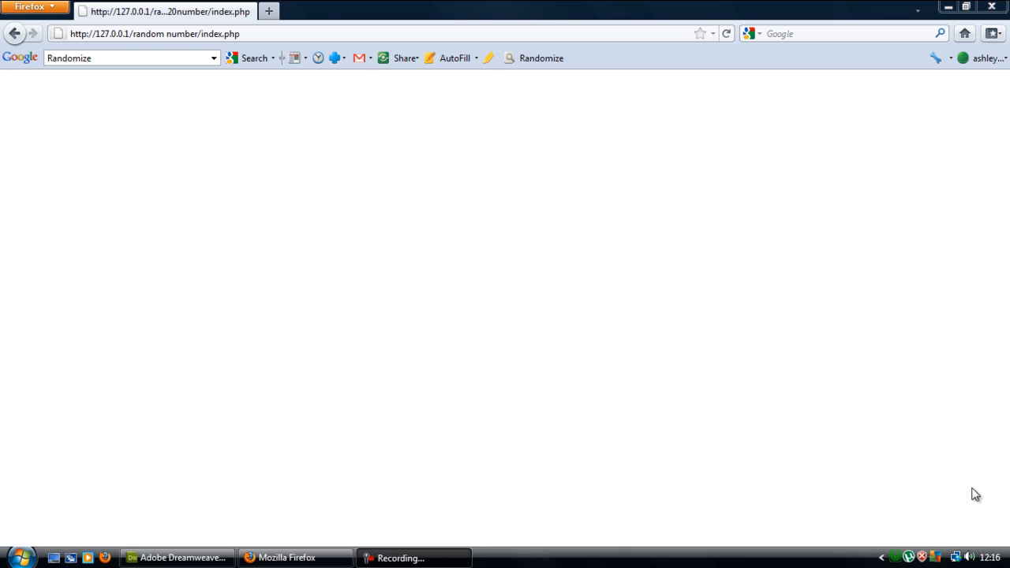
mouse_move(222, 555)
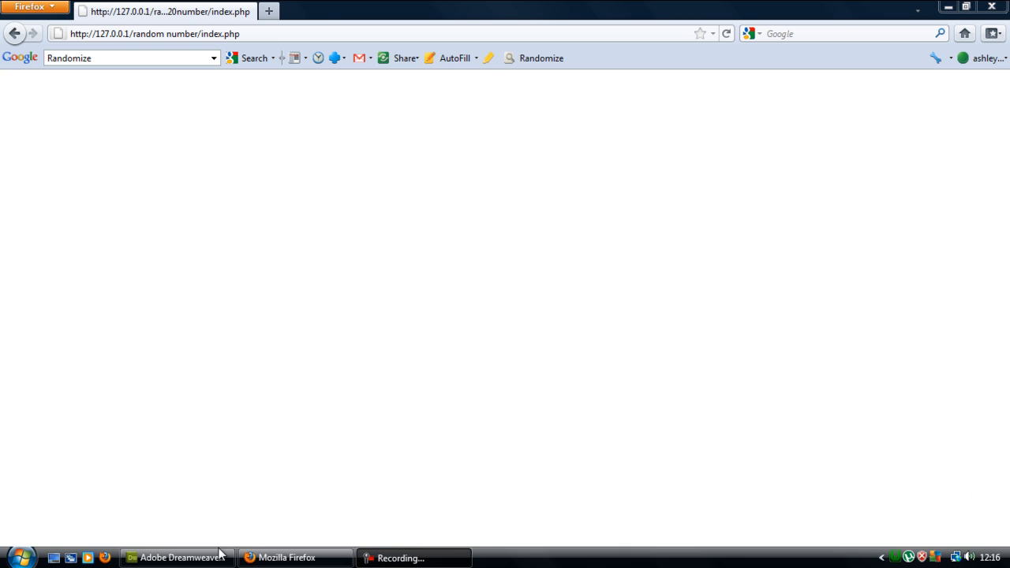
Write an html block in index.php holding a form with action index.php and method POST
click(178, 557)
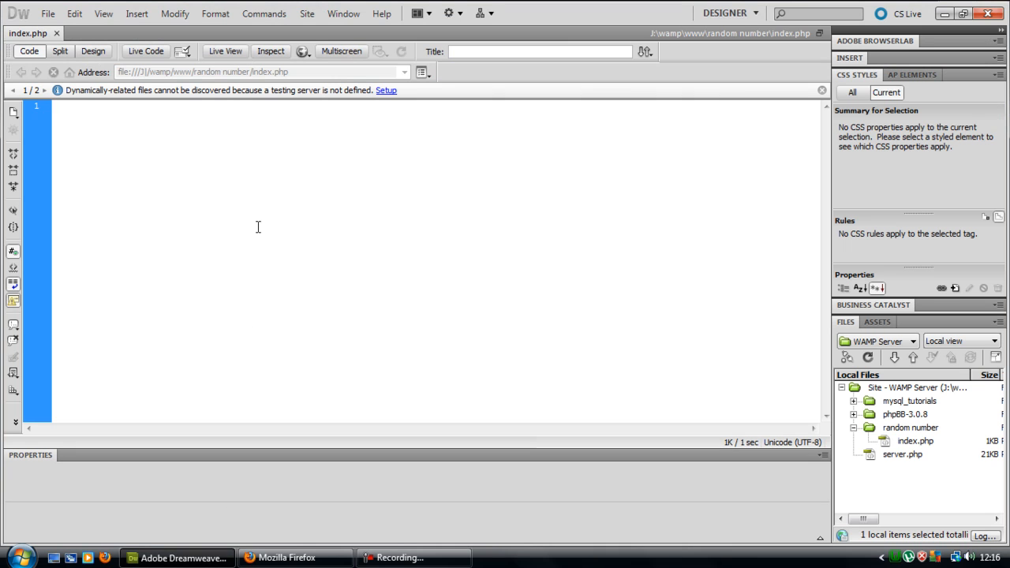
text(<form action="">)
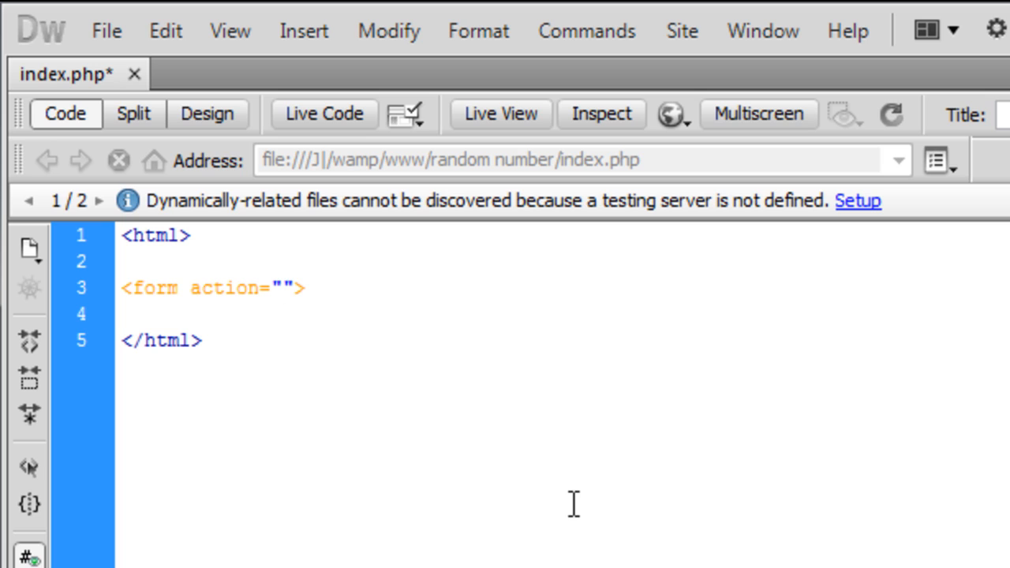
text(index.php)
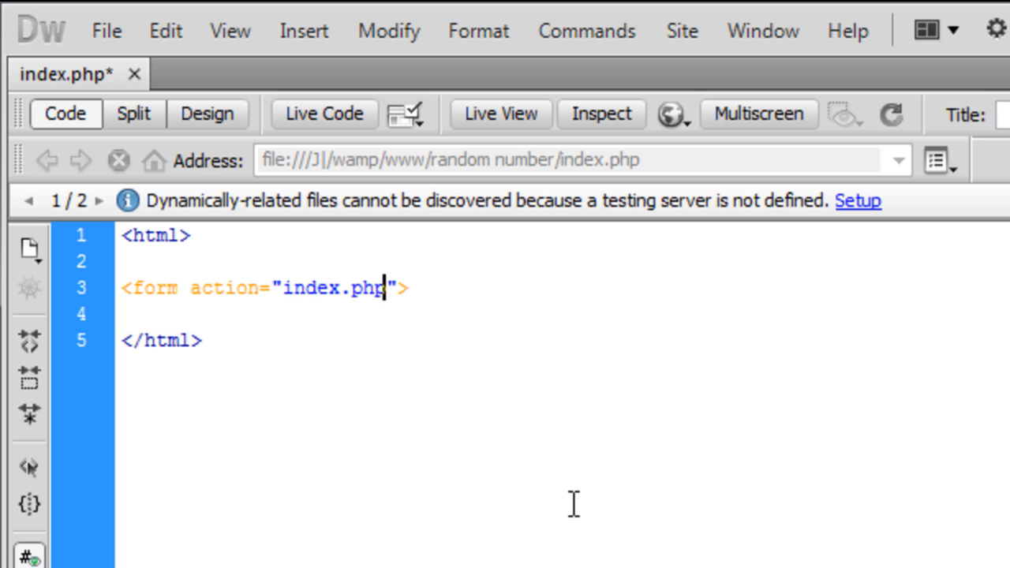
text(me)
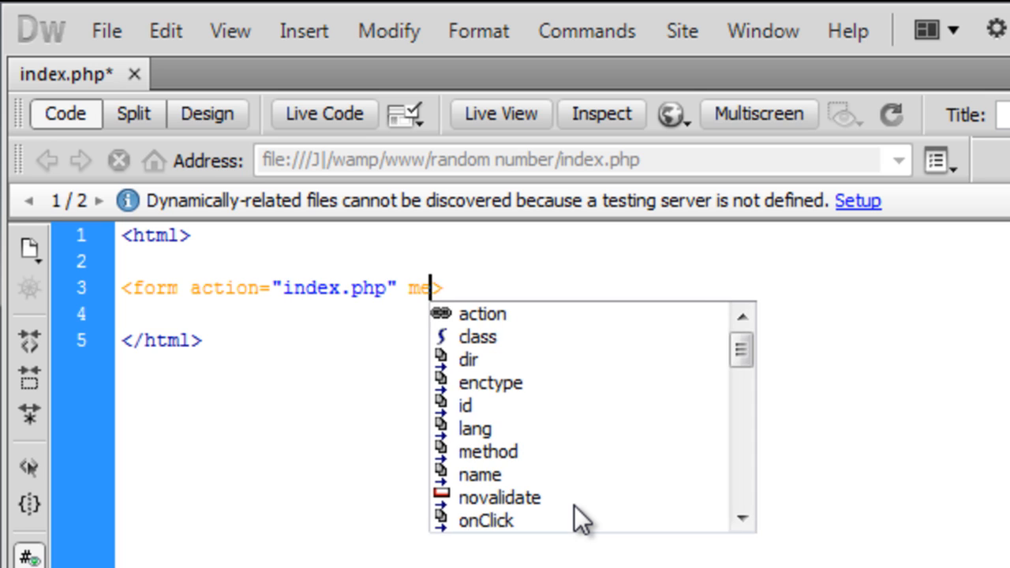
click(487, 452)
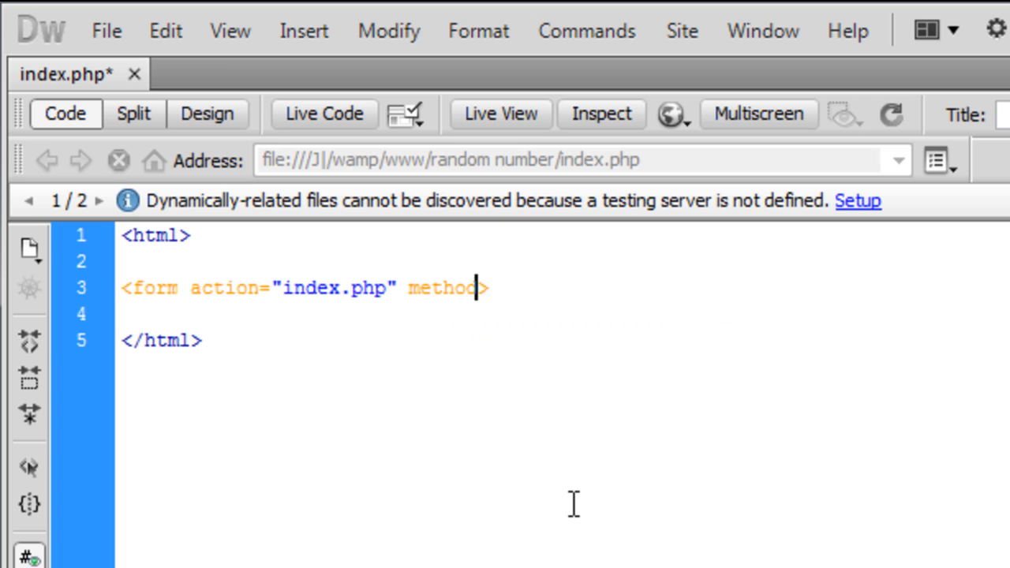
text(=)
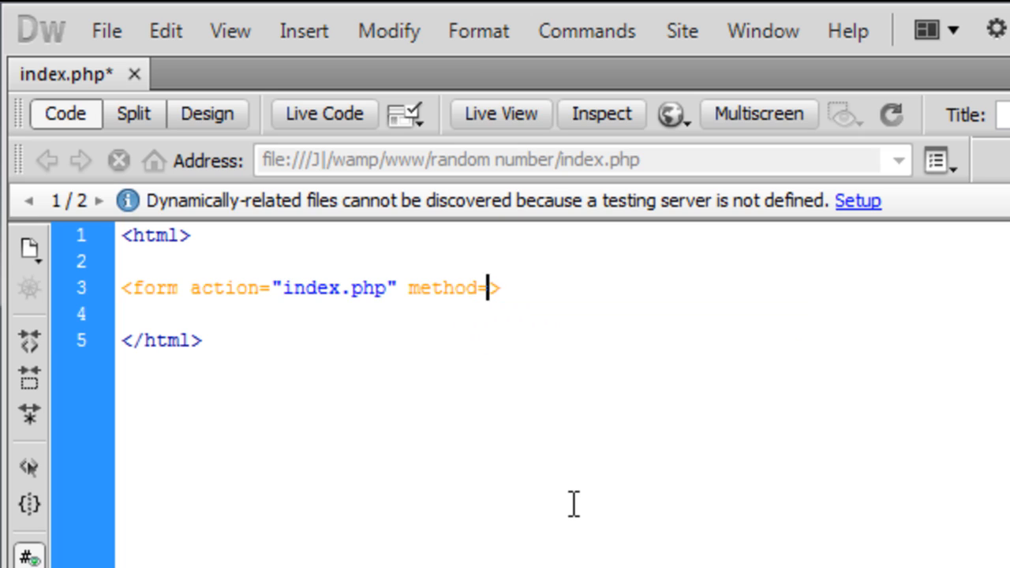
text("POST")
click(564, 315)
text(<>)
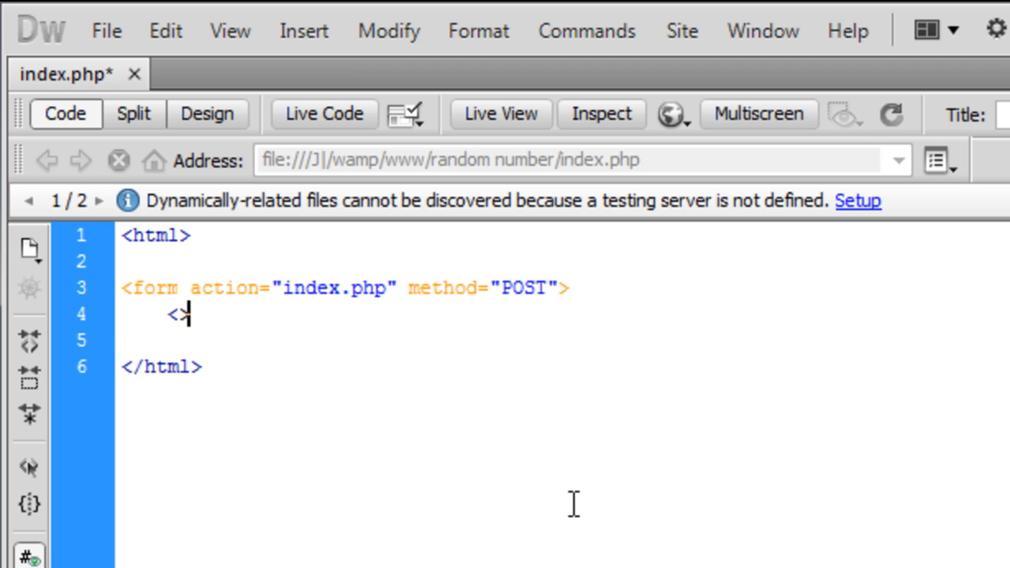
Add text inputs named num1 and num2 inside the form
text(input)
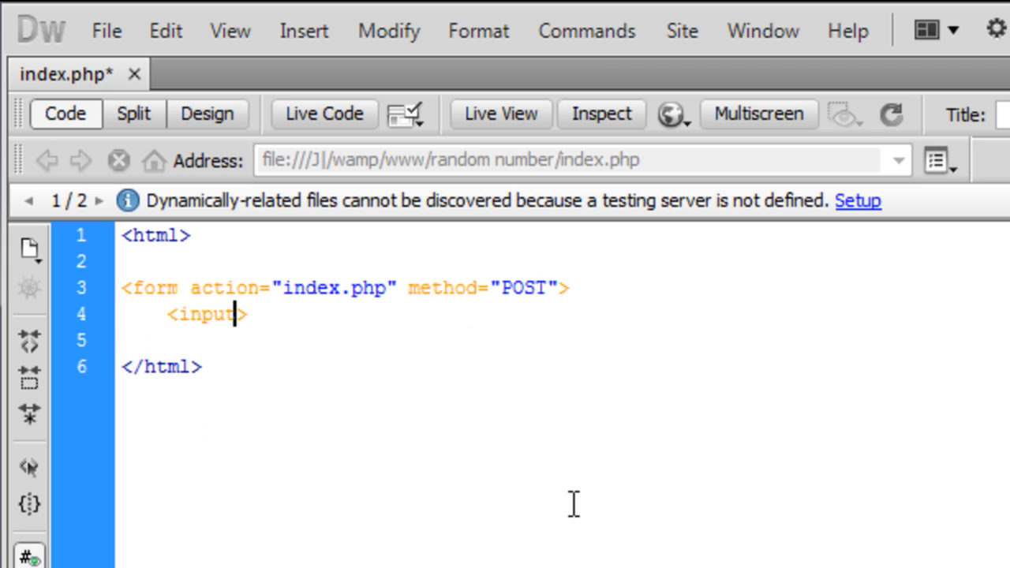
text(ty)
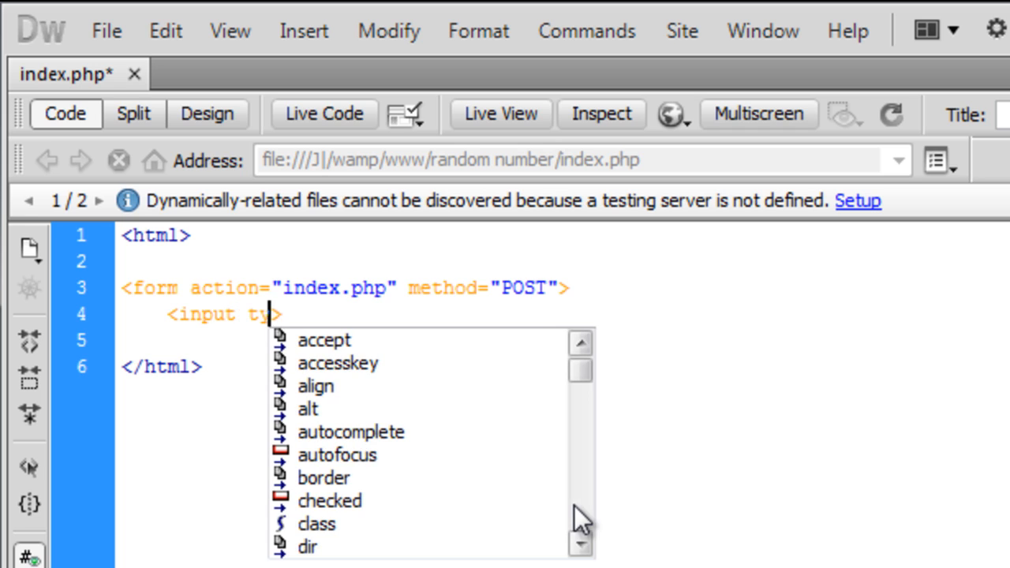
text(ype="")
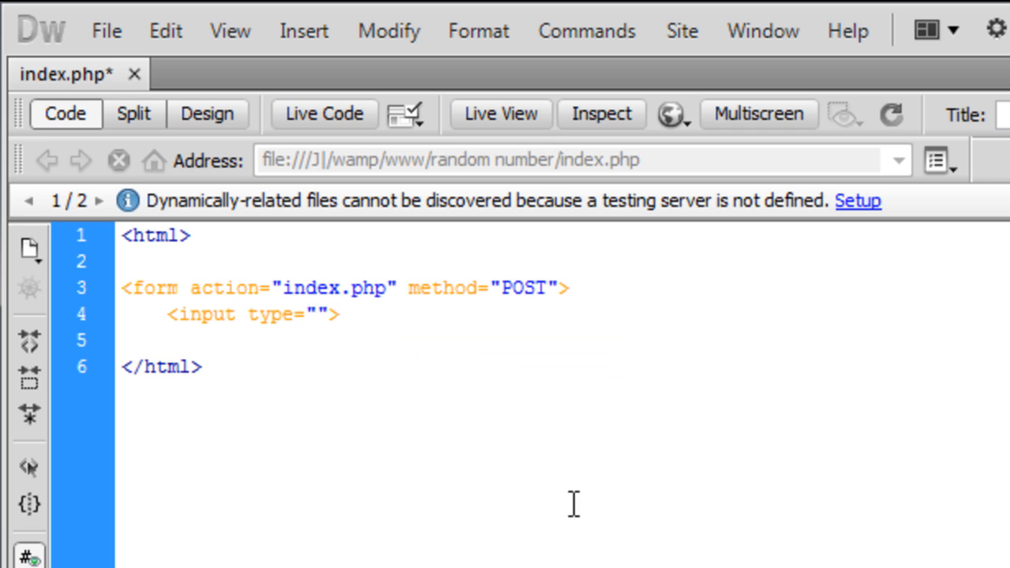
text(text)
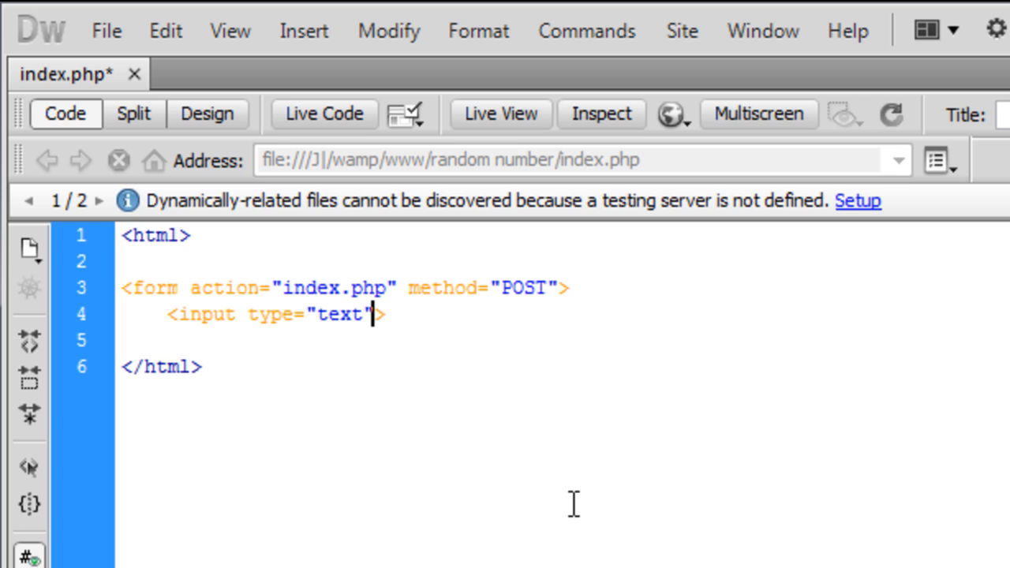
text(name=")
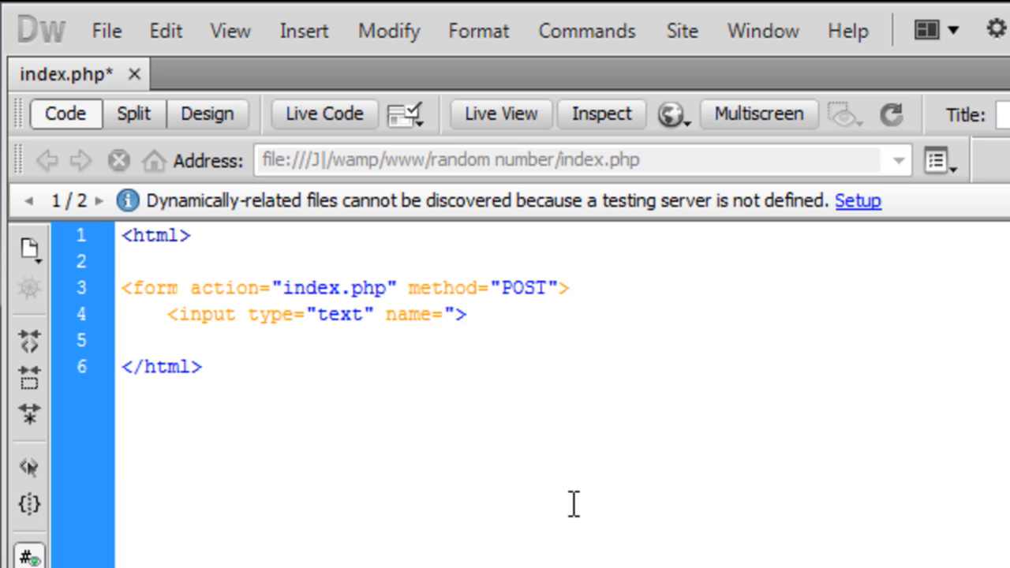
text(num1")
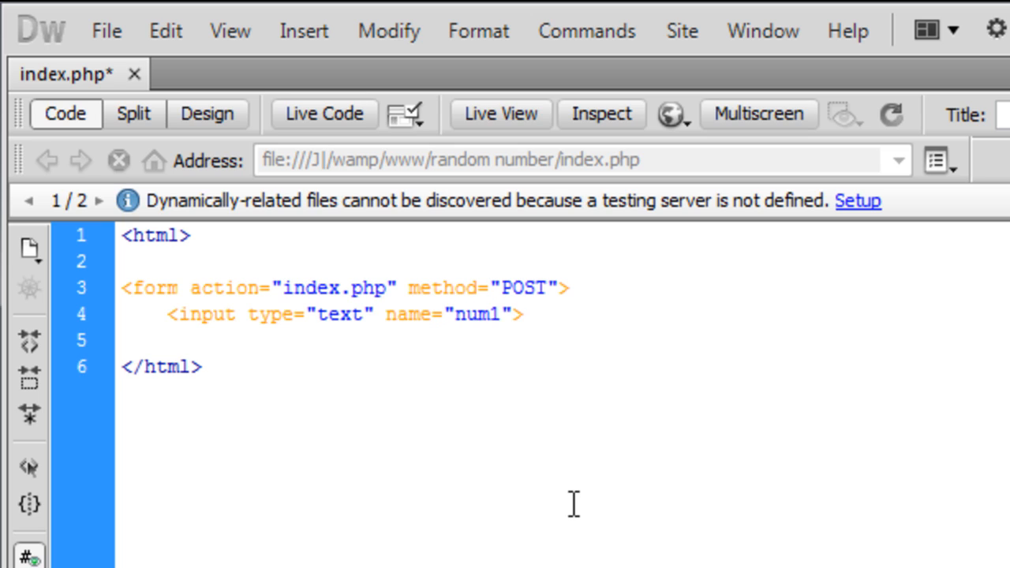
click(508, 316)
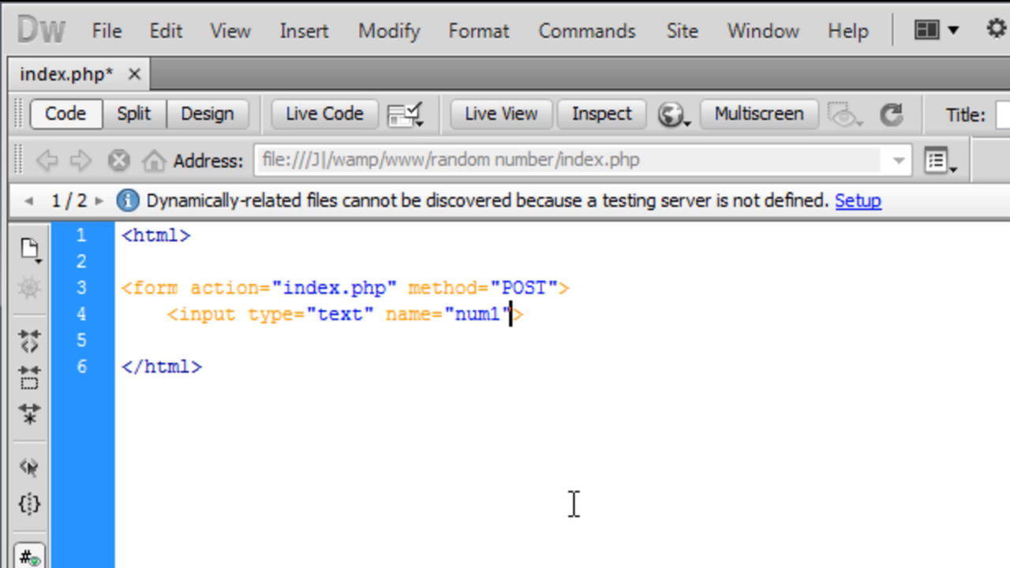
click(527, 315)
text(<input type="text" name="num2">)
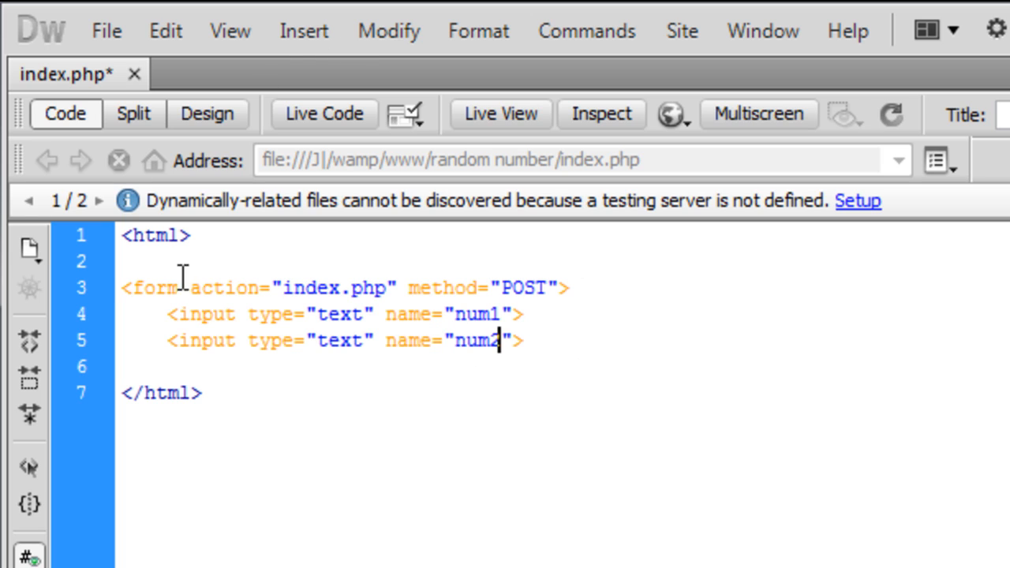
mouse_move(679, 362)
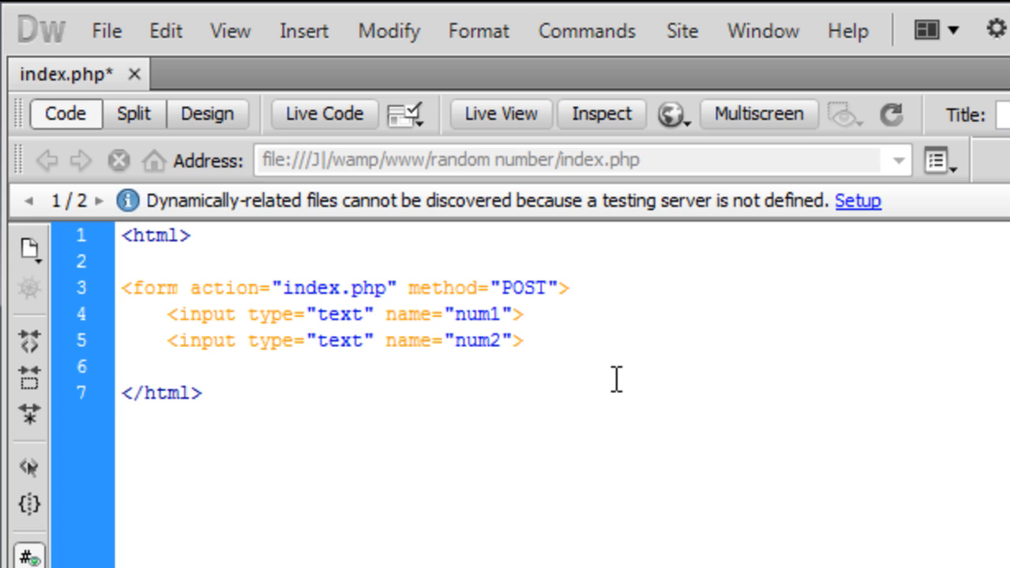
Add a submit input with value Randomize, then start a new line below it
text(<>)
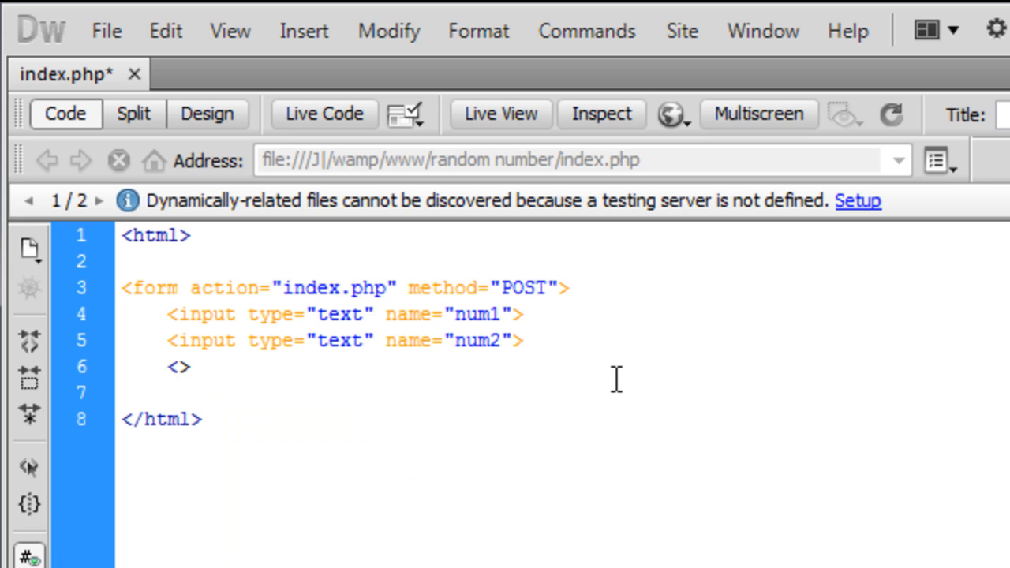
text(input)
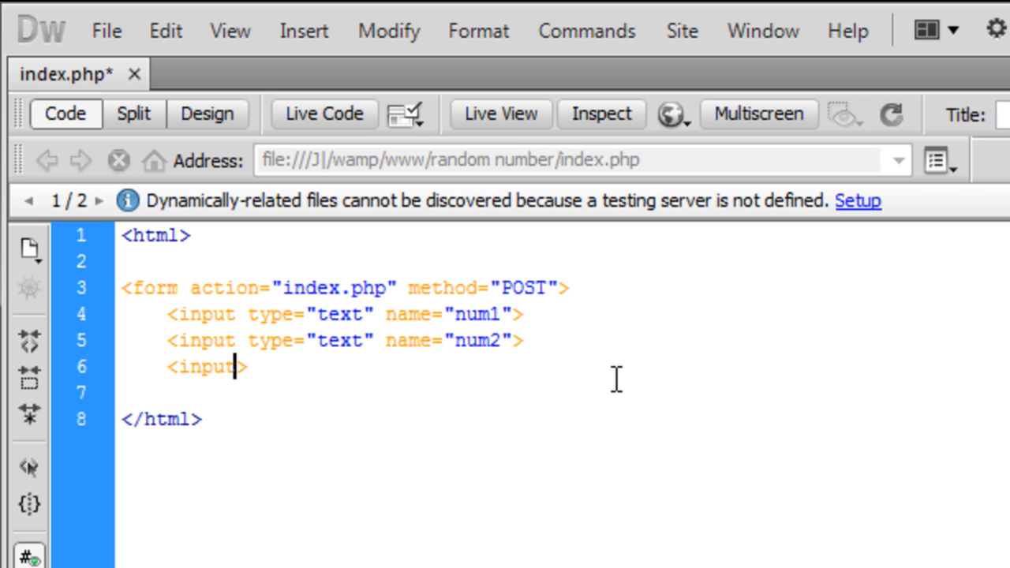
text(type="")
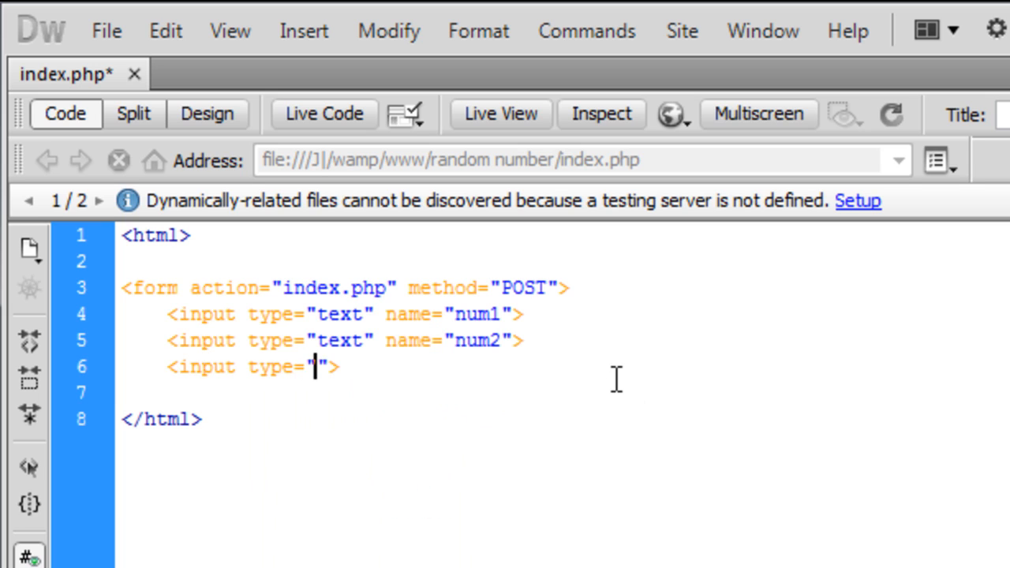
text(submit" value=)
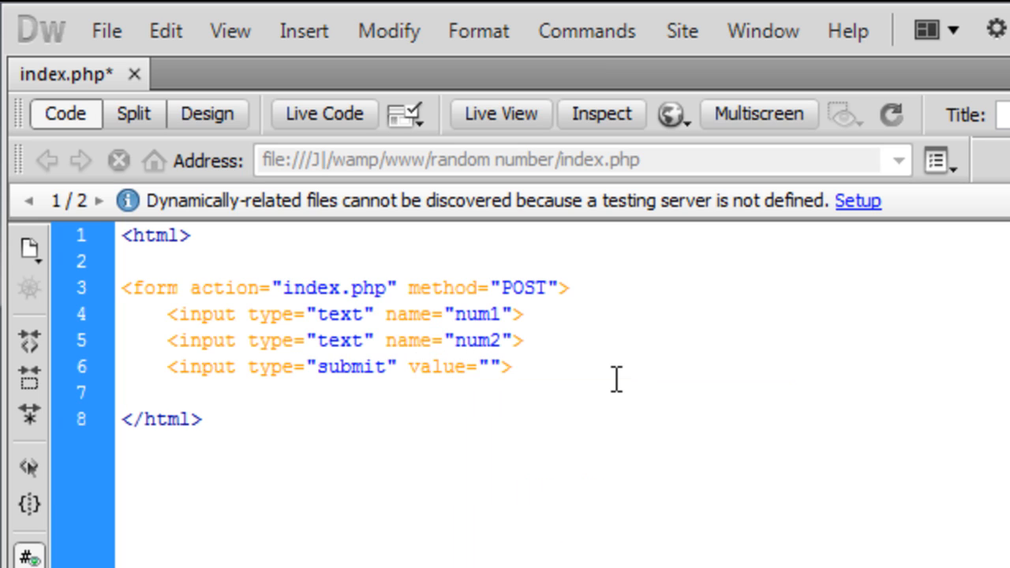
text(Randomi)
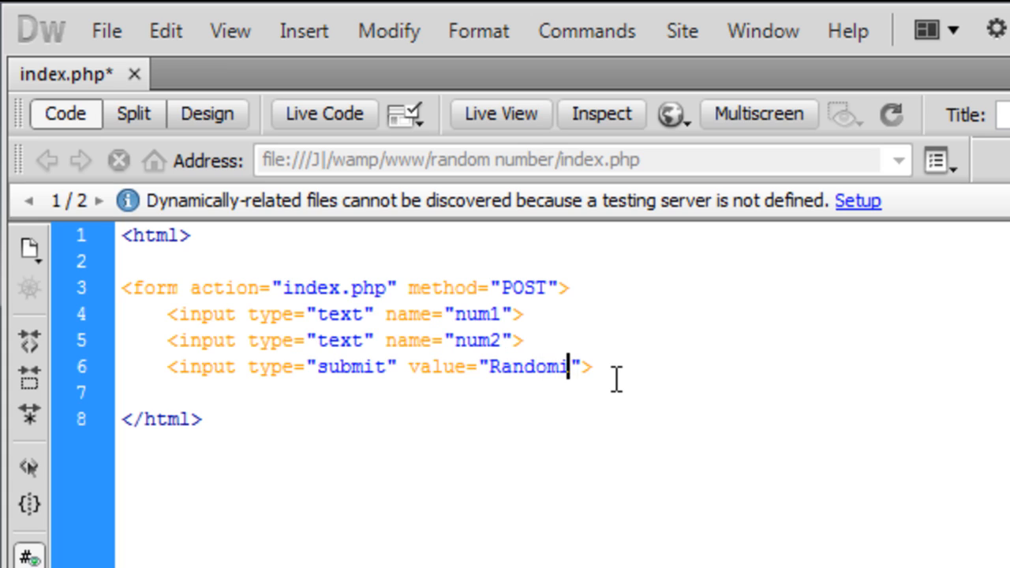
text(ze)
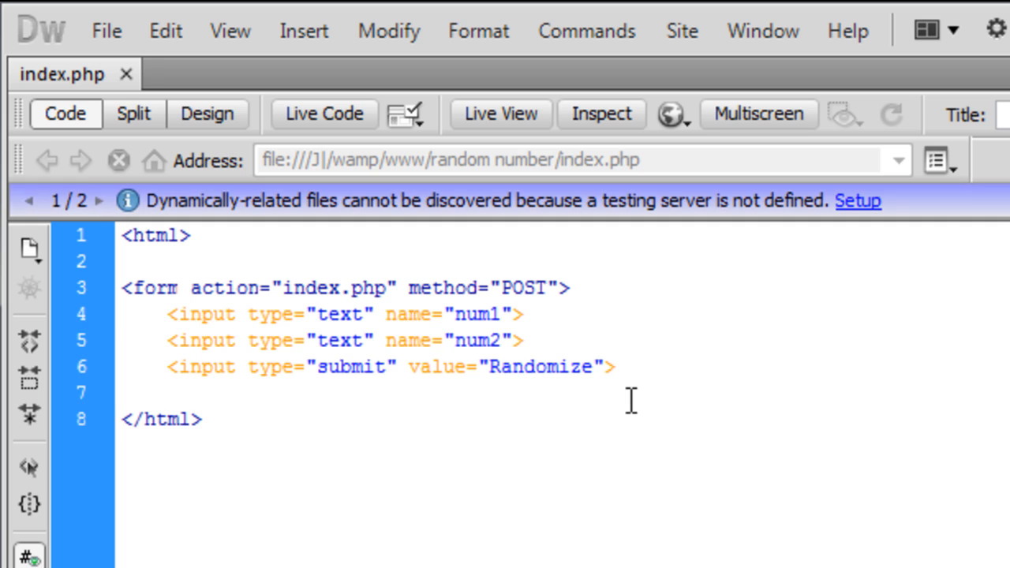
key(Enter)
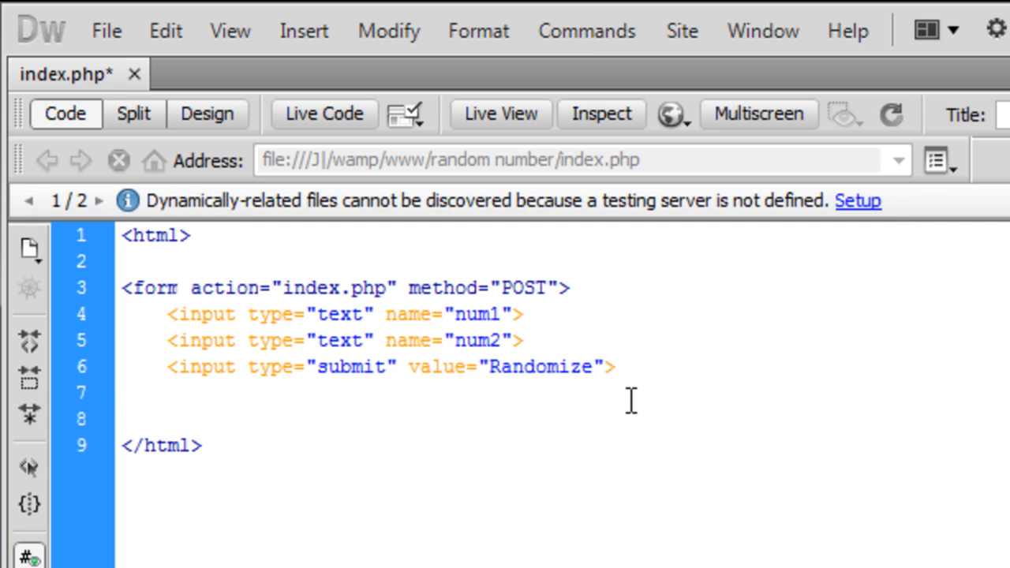
Close the form with </form> and label the first input 'Enter min number:'
text(</form>)
text(E)
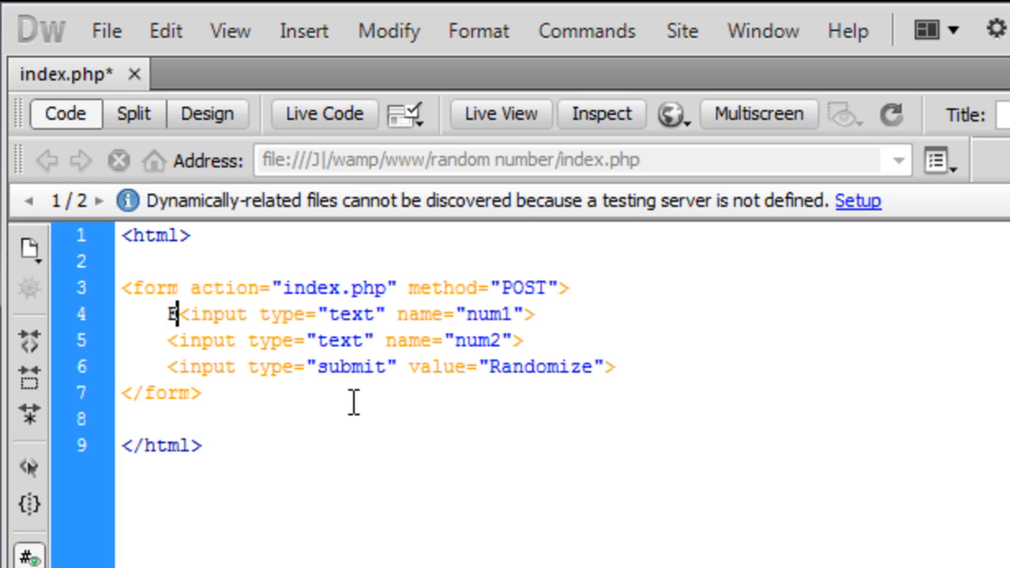
text(nter min)
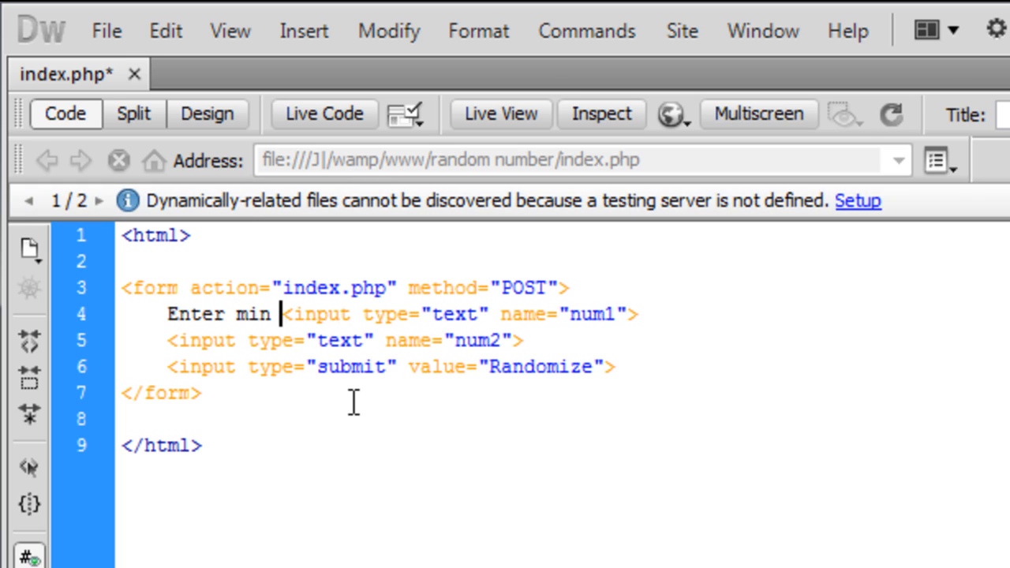
text(va)
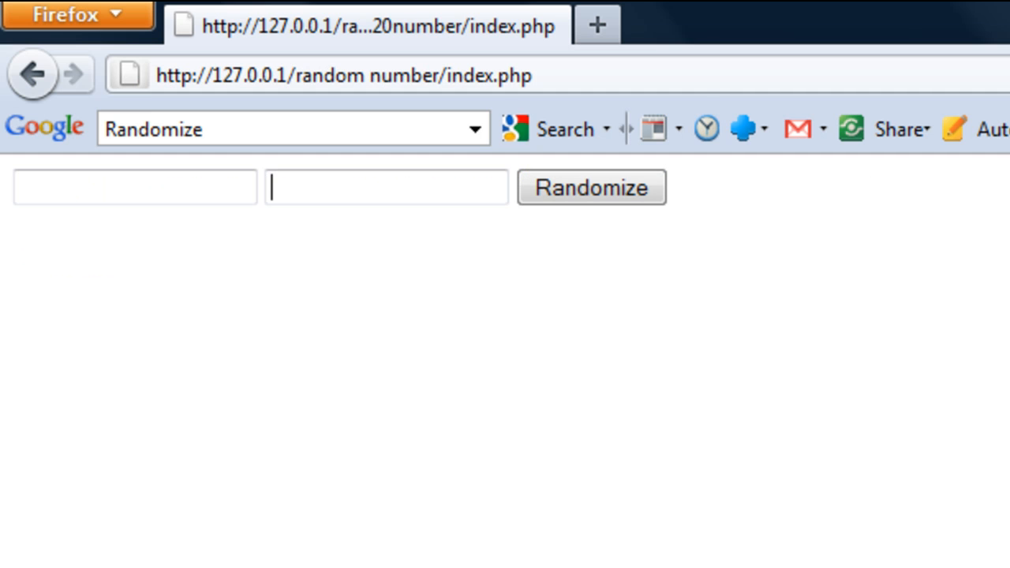
Check the refreshed form in Firefox by clicking into a text box
click(591, 187)
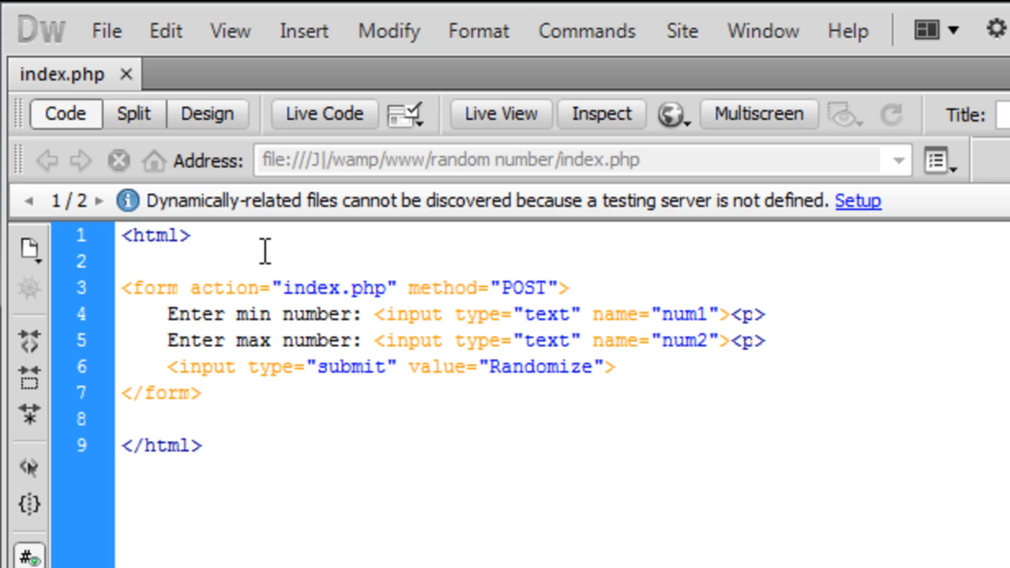
Add a <?php ?> block above the html with a commented-out error_reporting(0); line
click(745, 342)
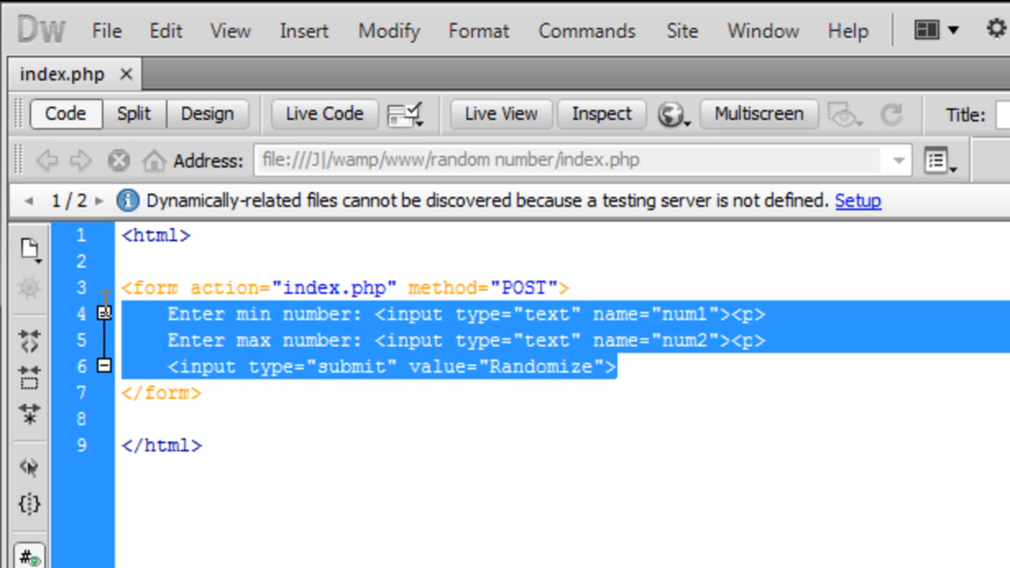
click(193, 445)
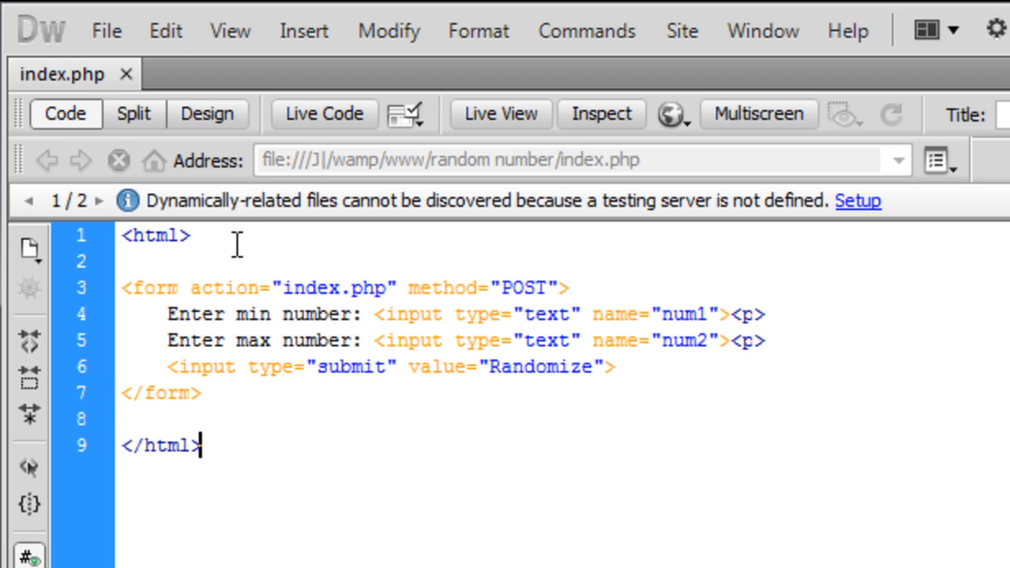
mouse_move(304, 75)
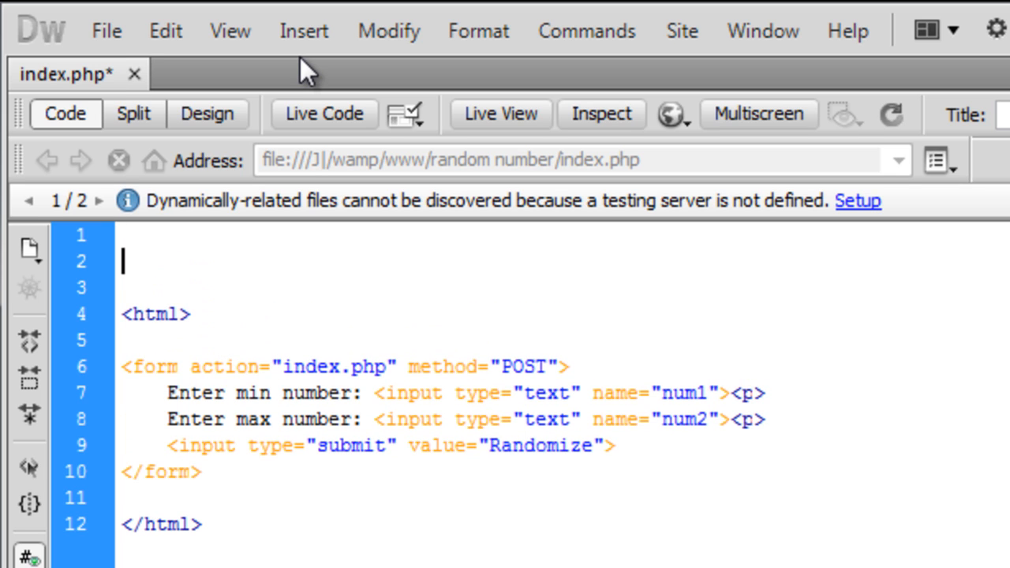
text(<)
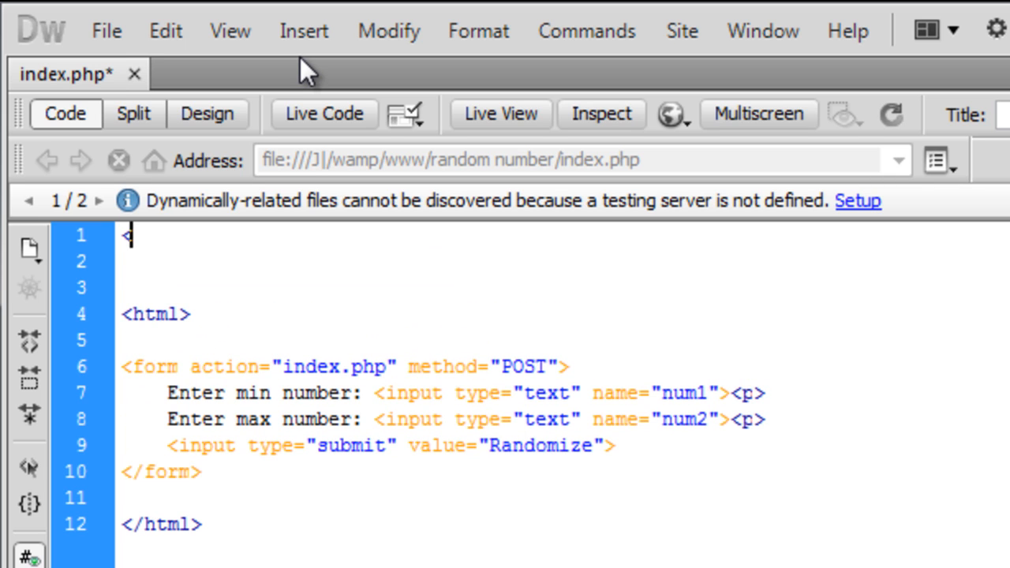
text(?php)
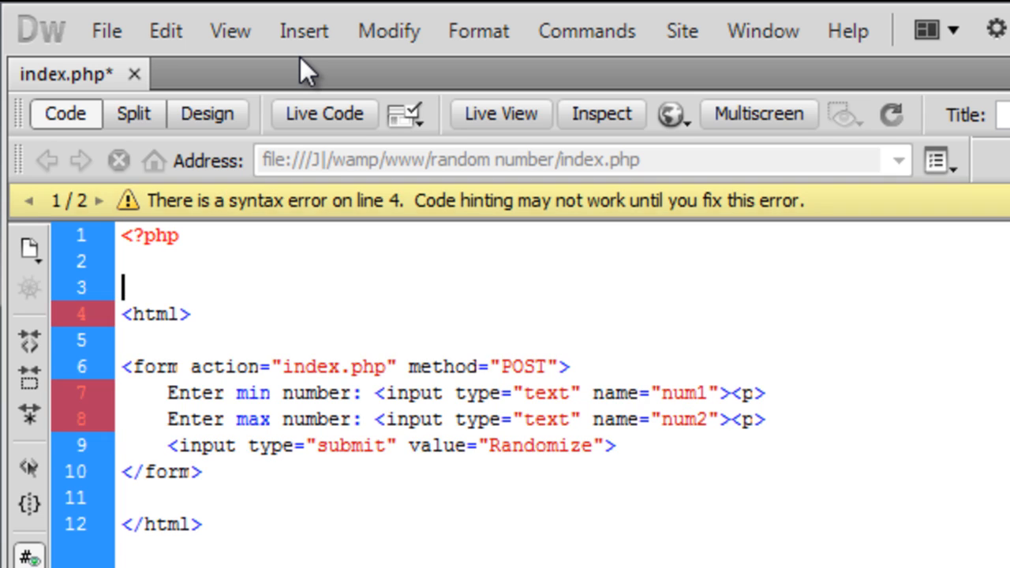
text(?>)
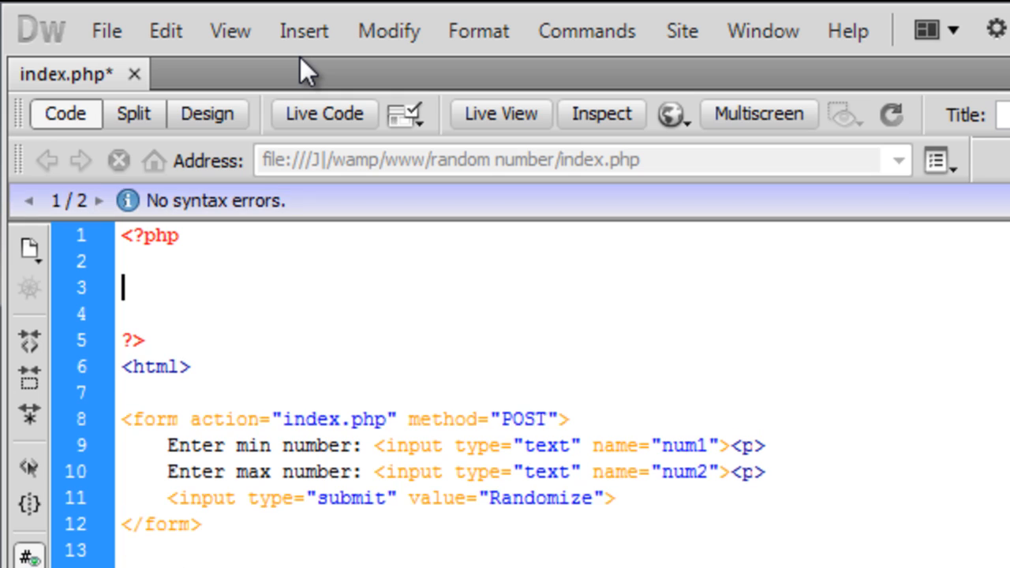
text(error)
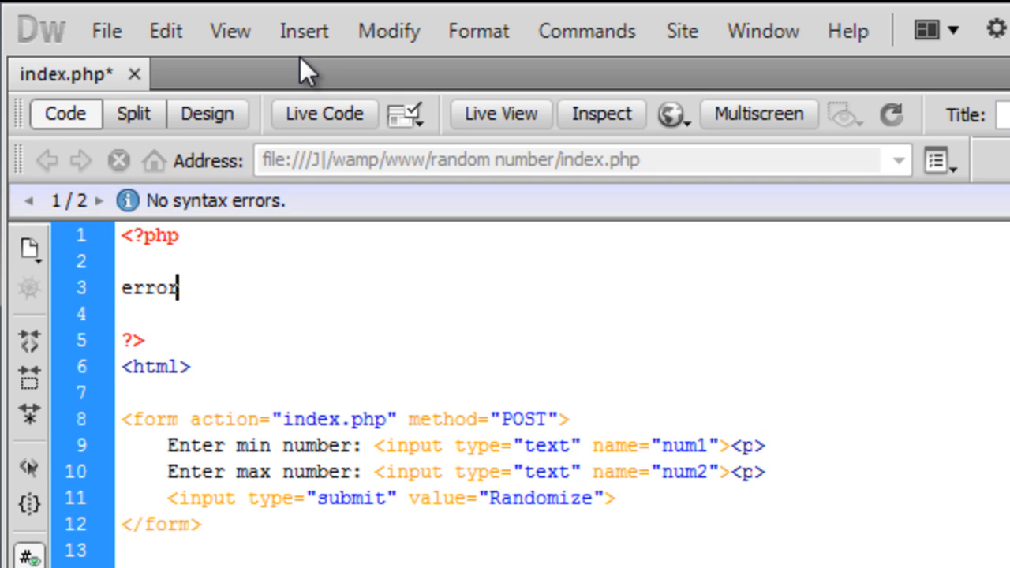
text(_r)
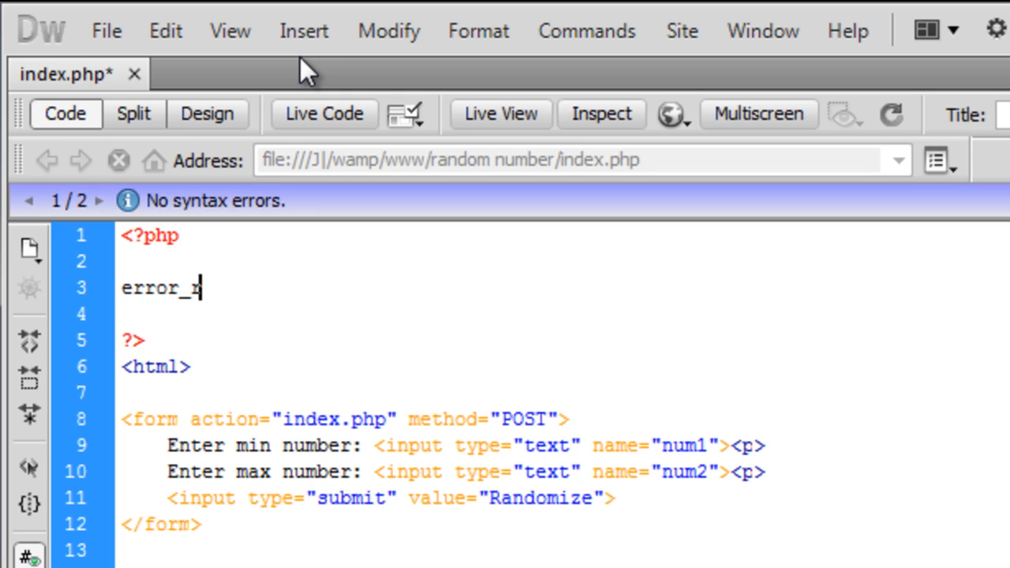
text(eporting();)
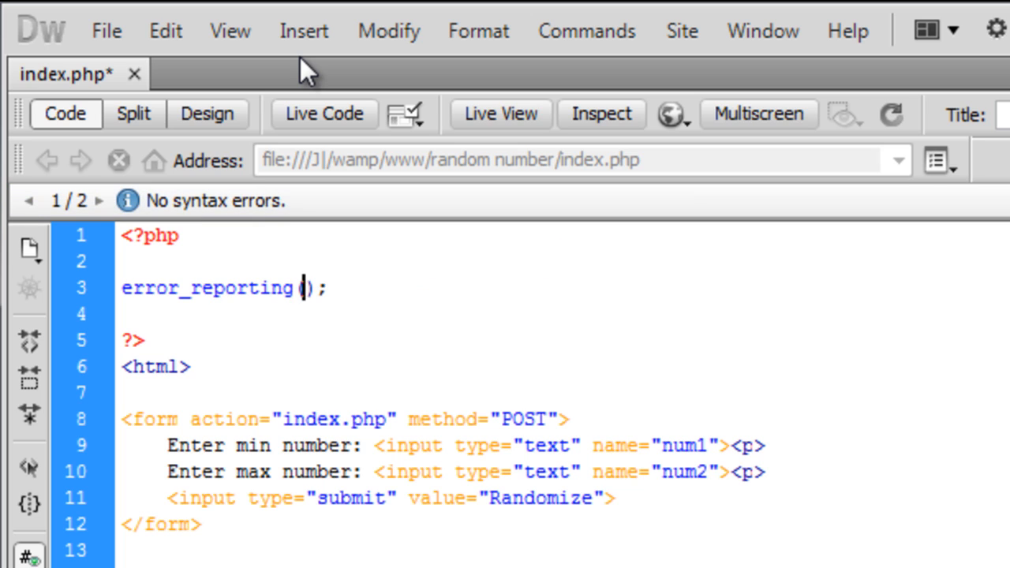
text(0)
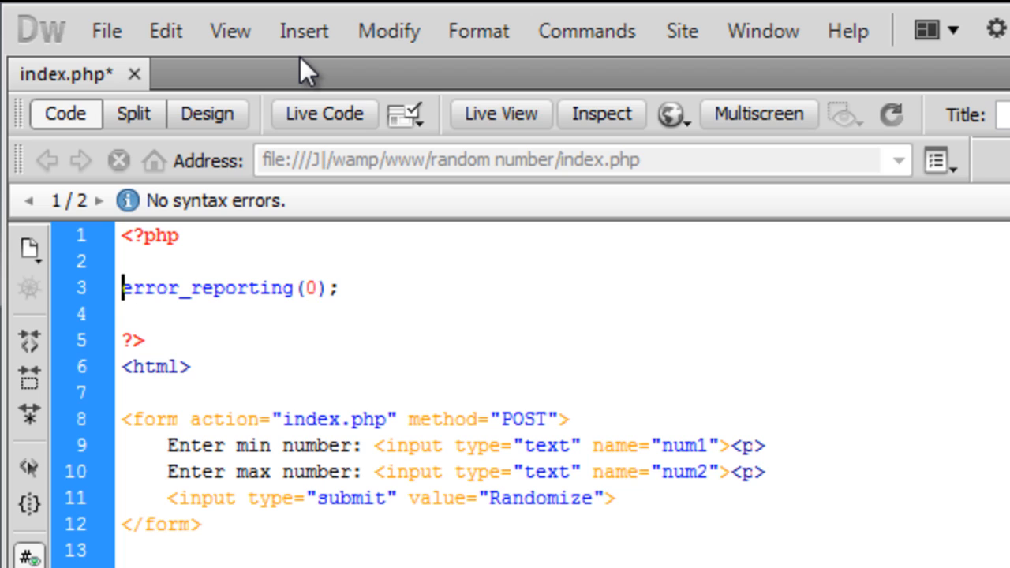
text(//)
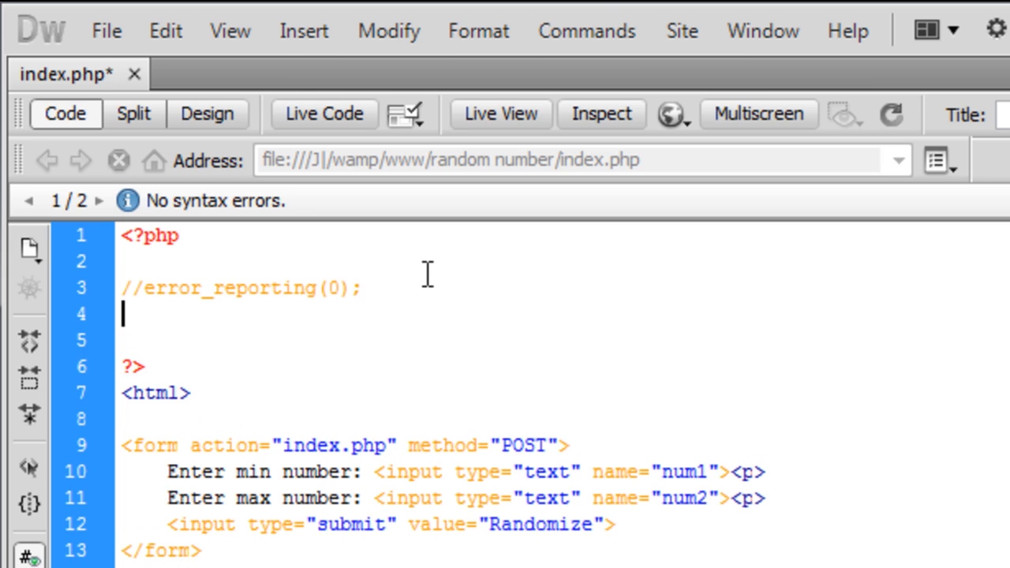
Start assigning $num1 = $_POST['num1'] using the form's field name
text($)
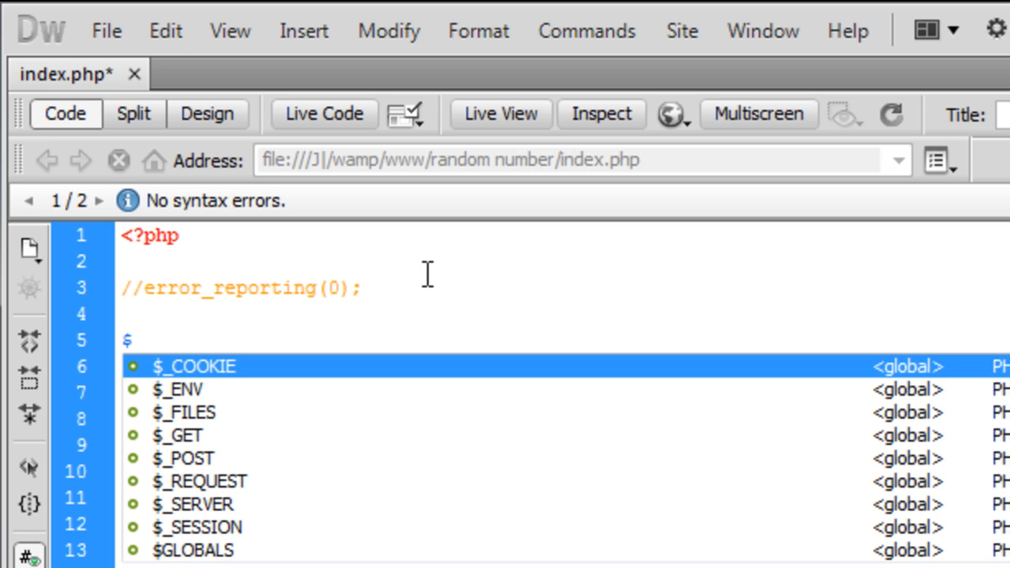
text(num1)
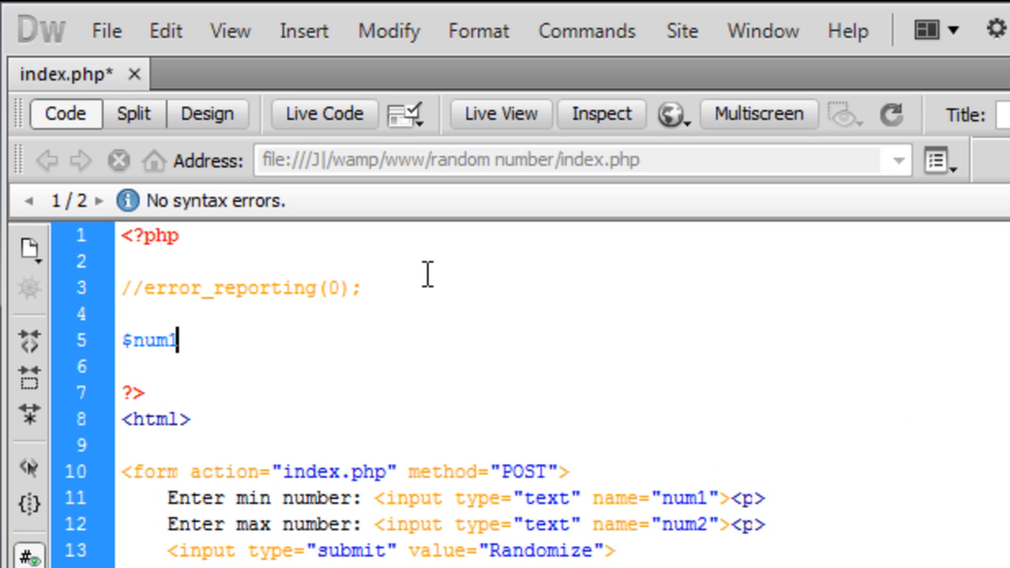
text(=)
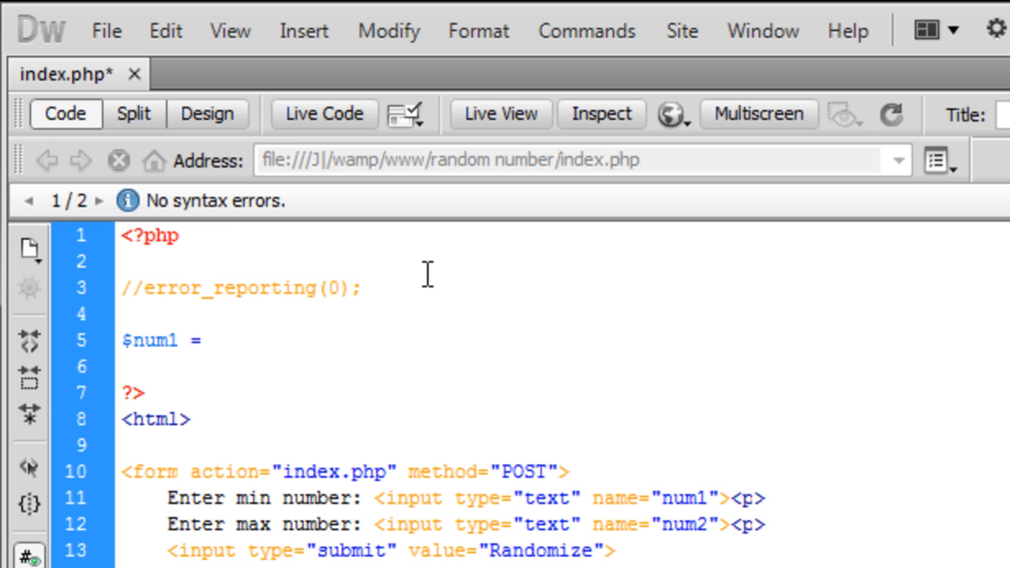
text($_POST[];)
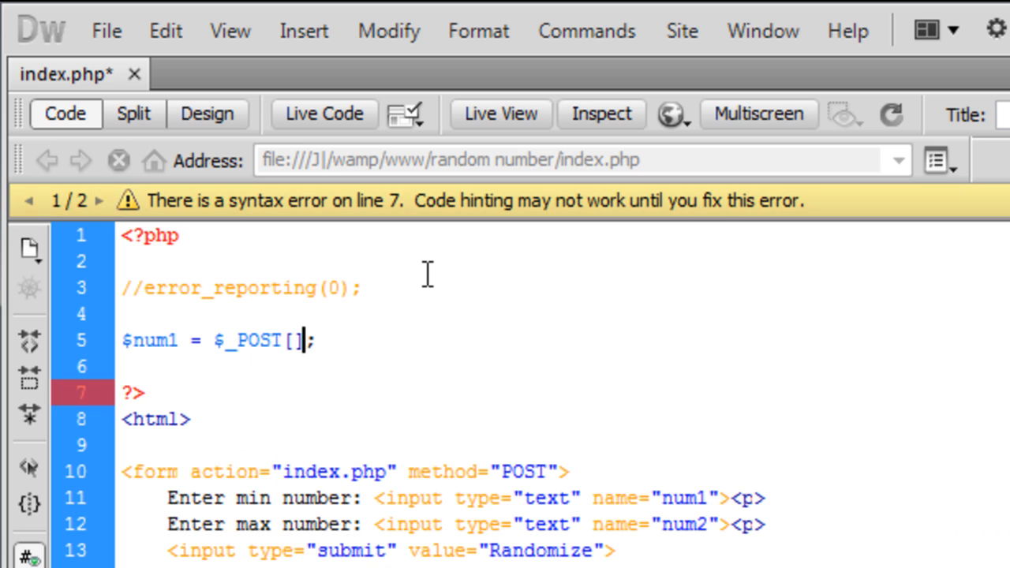
text('')
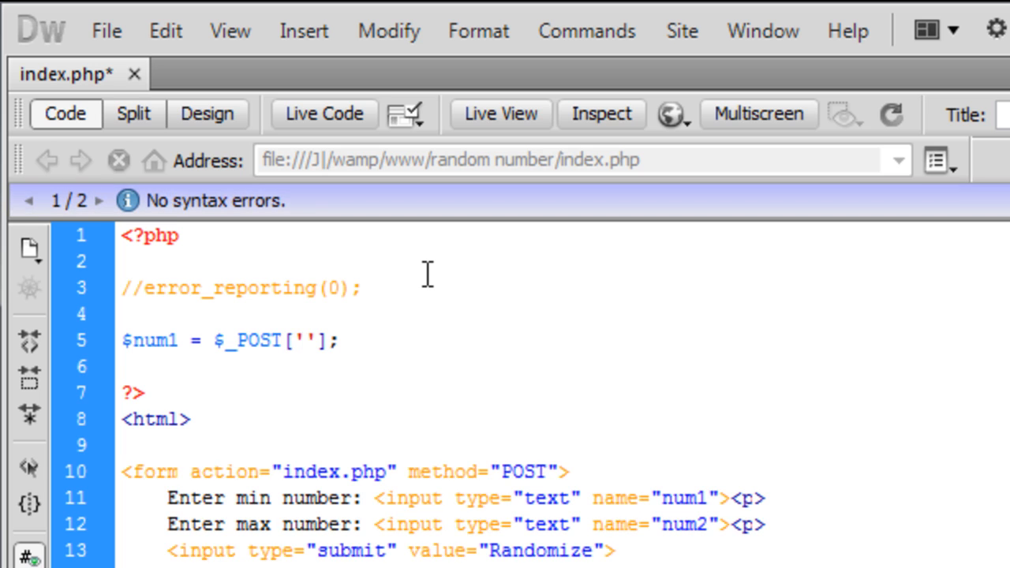
double_click(691, 494)
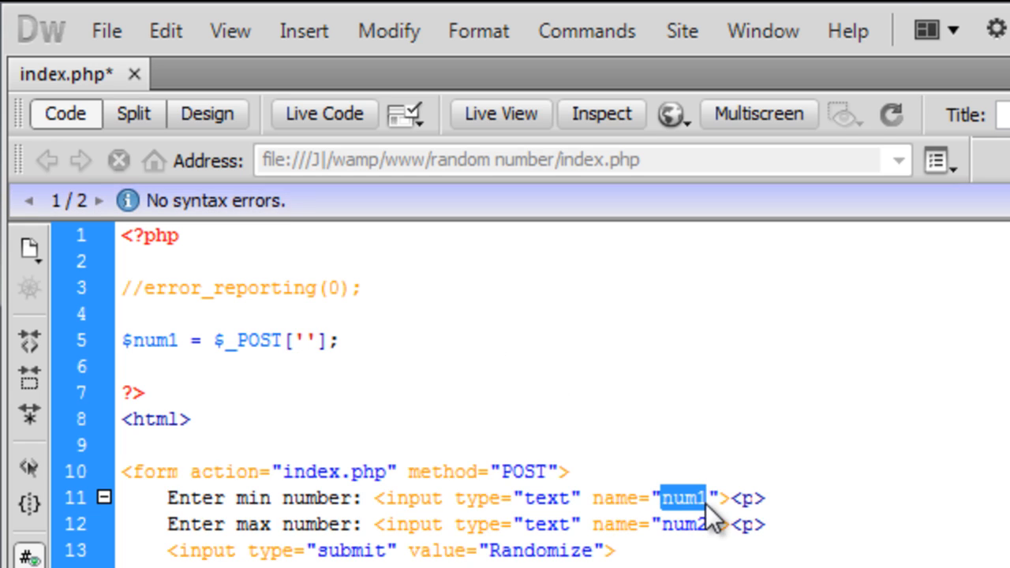
text(nu)
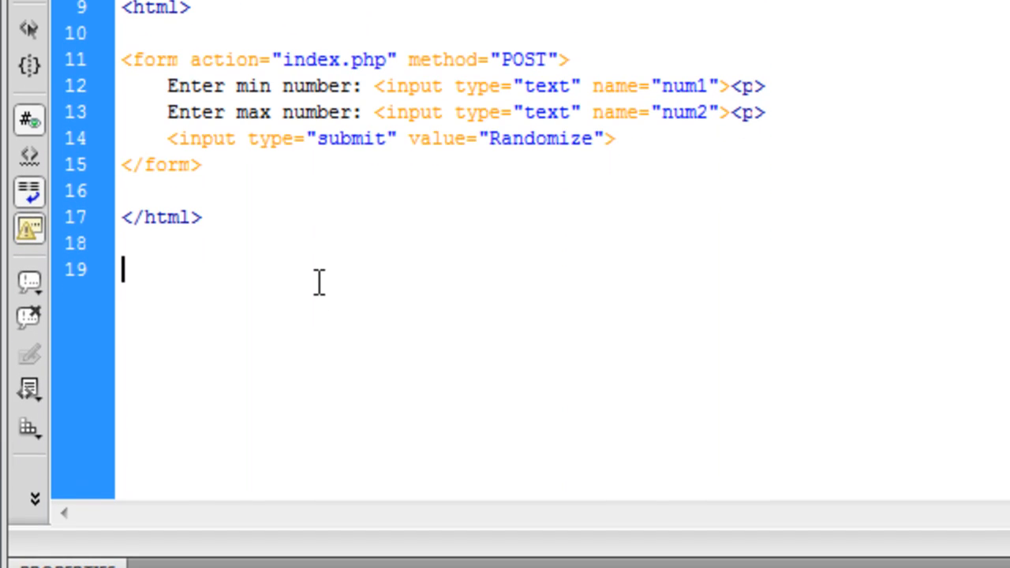
Add a PHP block setting $random = rand($num1, $num2);
text(<)
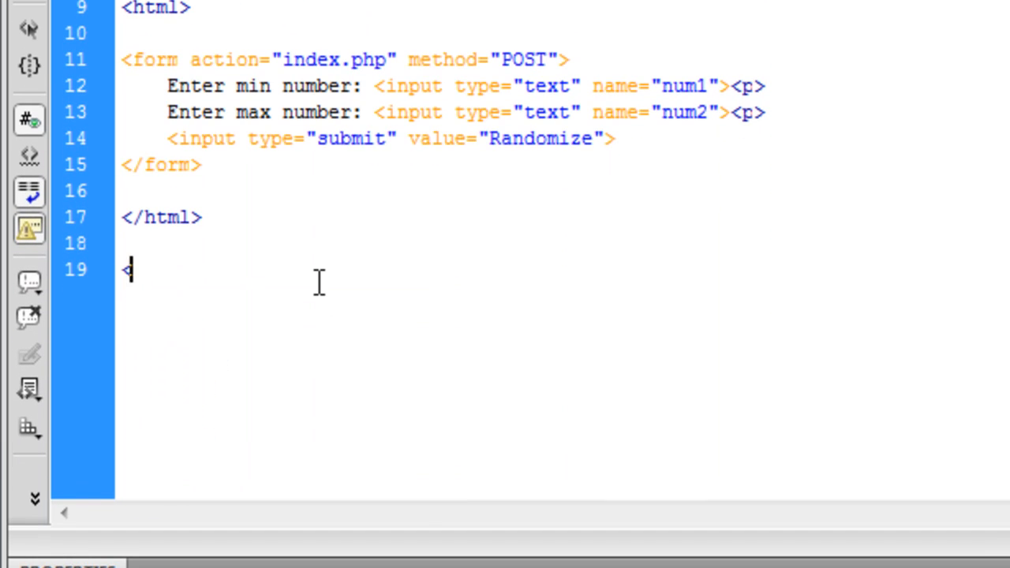
text(?php)
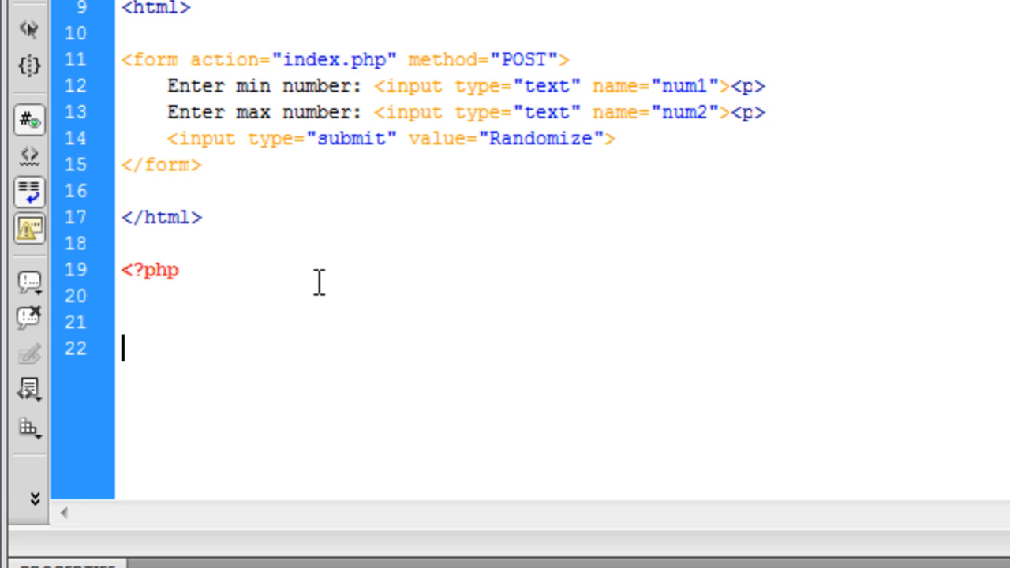
text(?>)
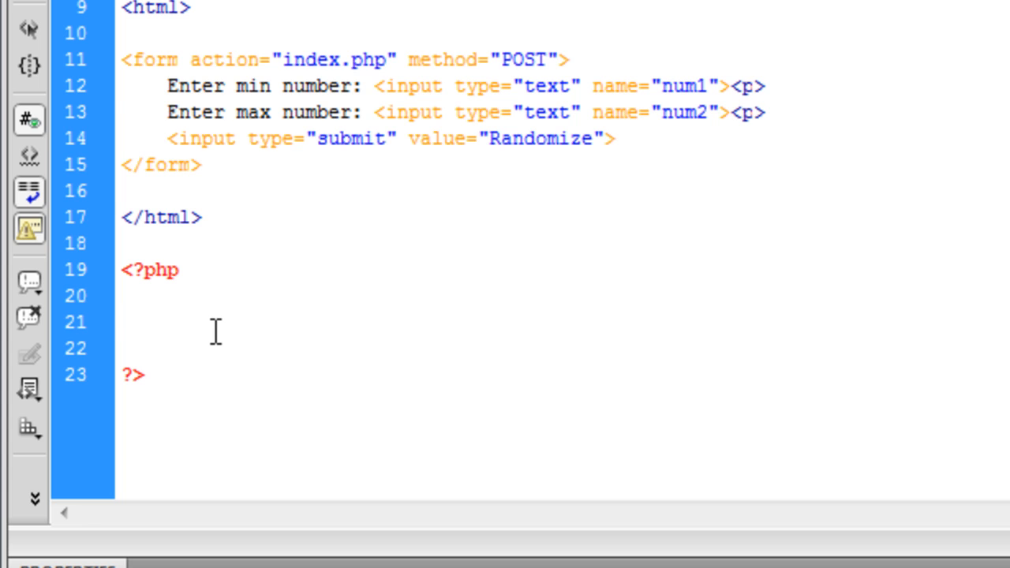
text($random =)
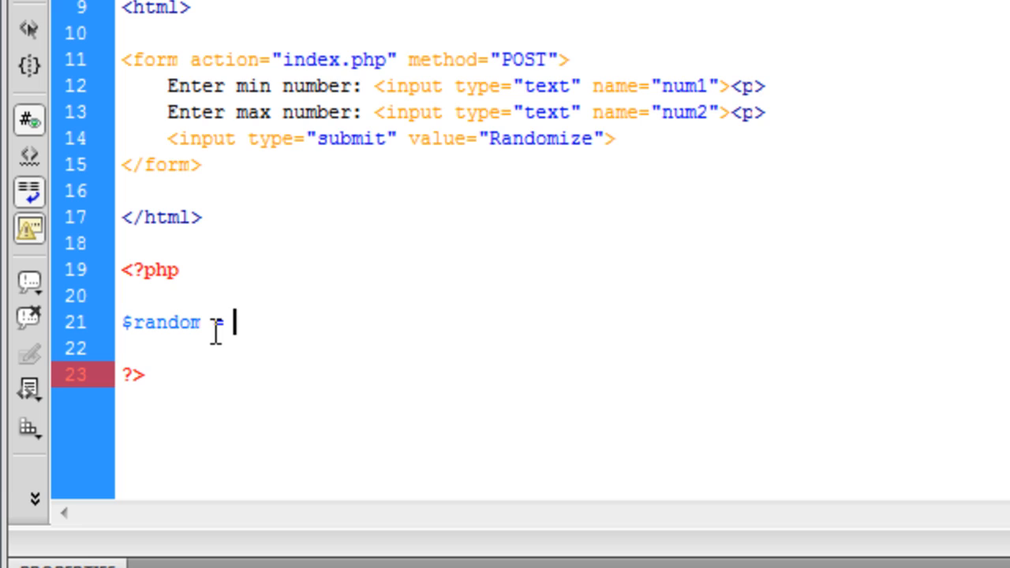
text(rand)
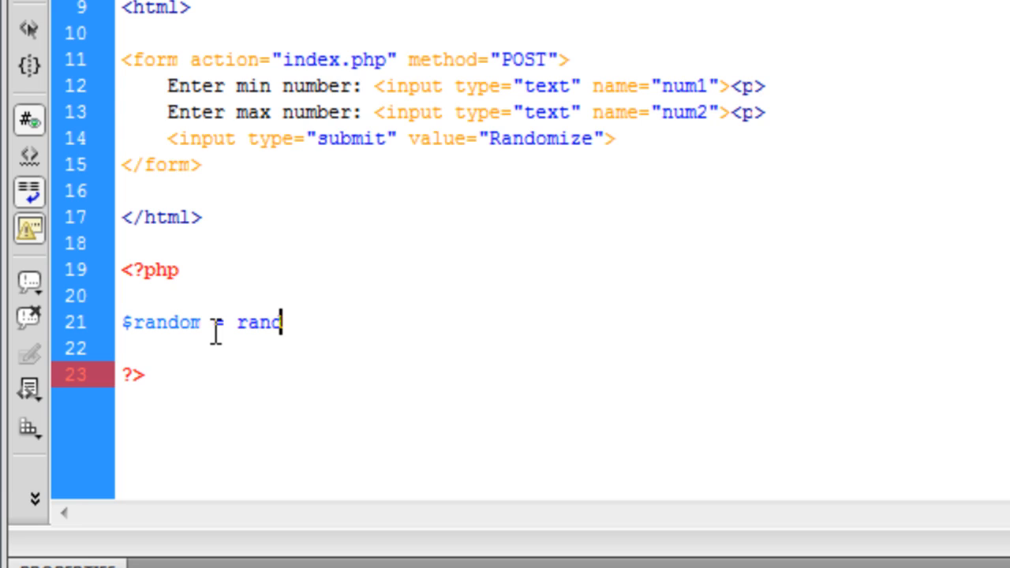
text(();)
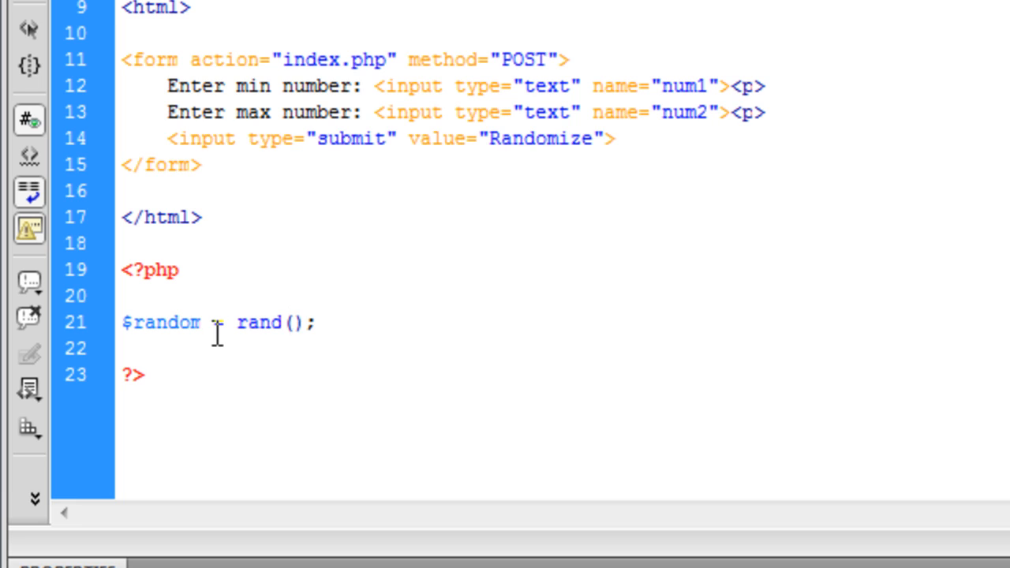
text(,)
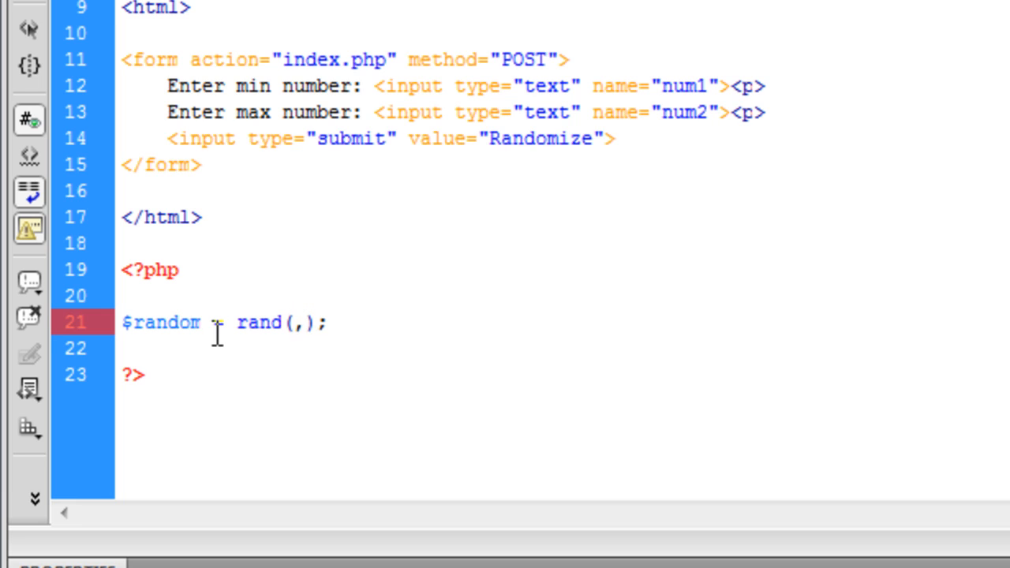
text($num1)
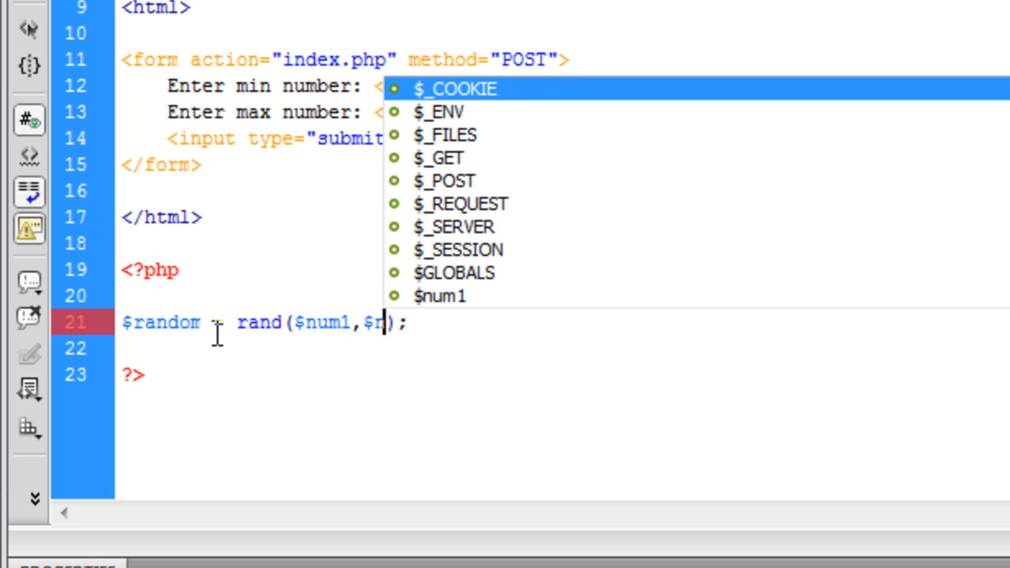
text(um2)
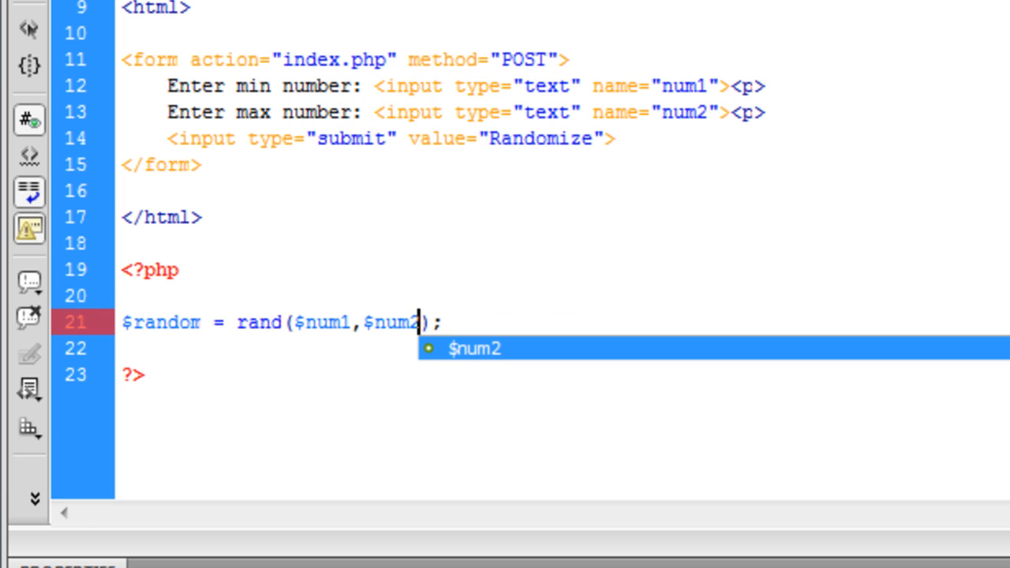
key(Escape)
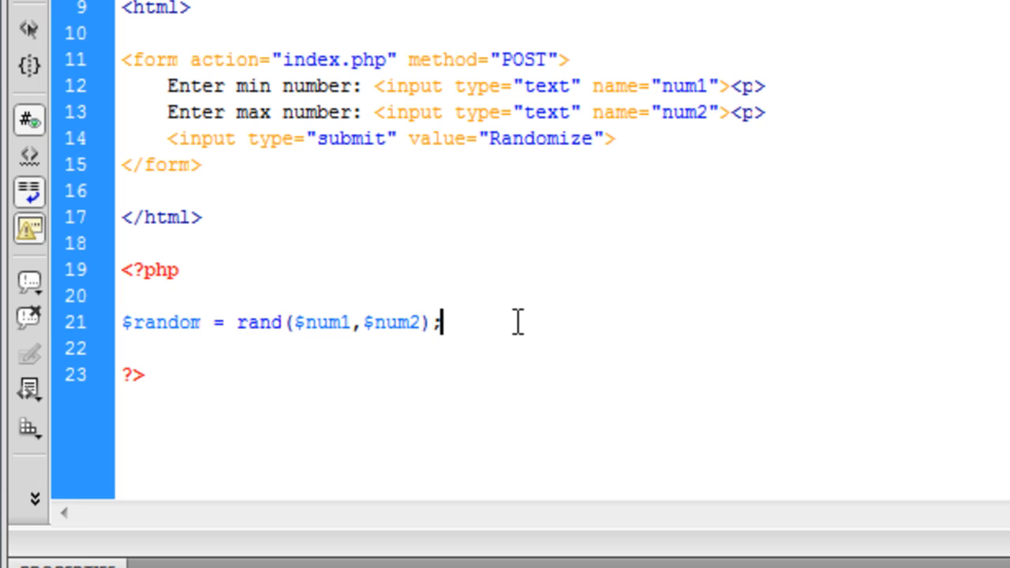
Echo "The random number is: $random" after the rand line
text(echo)
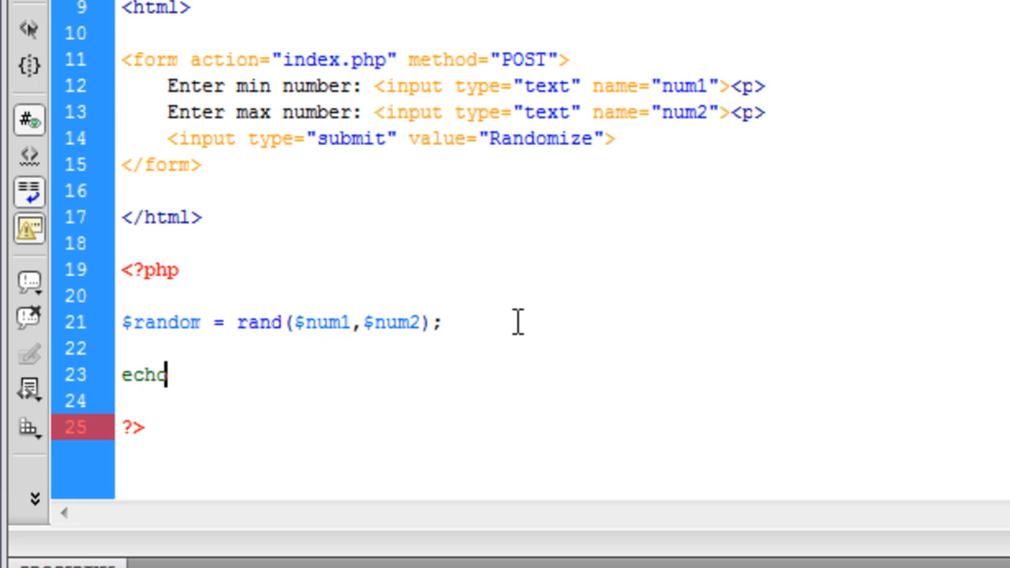
text("";)
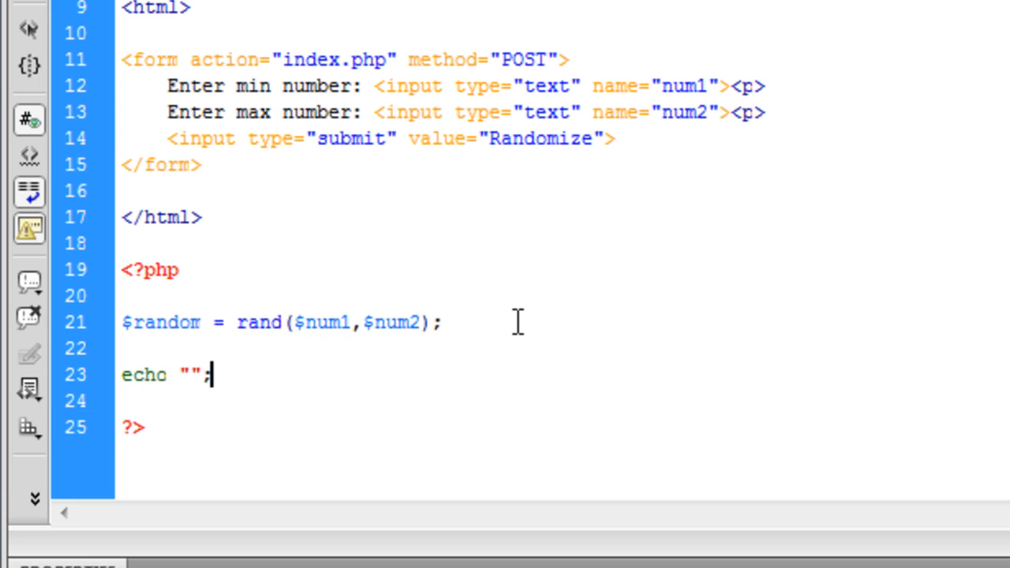
text(The random number is)
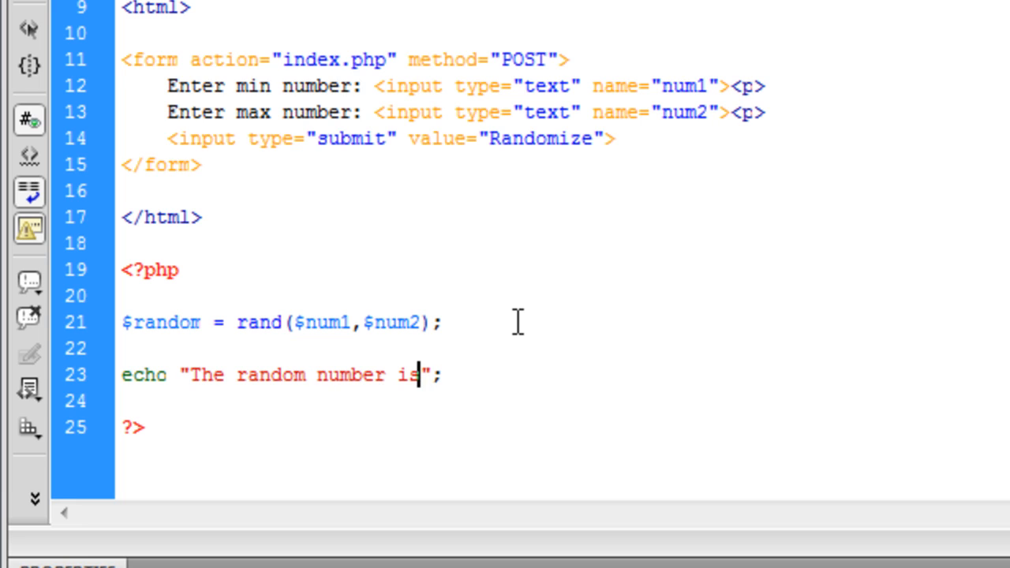
text(: R$)
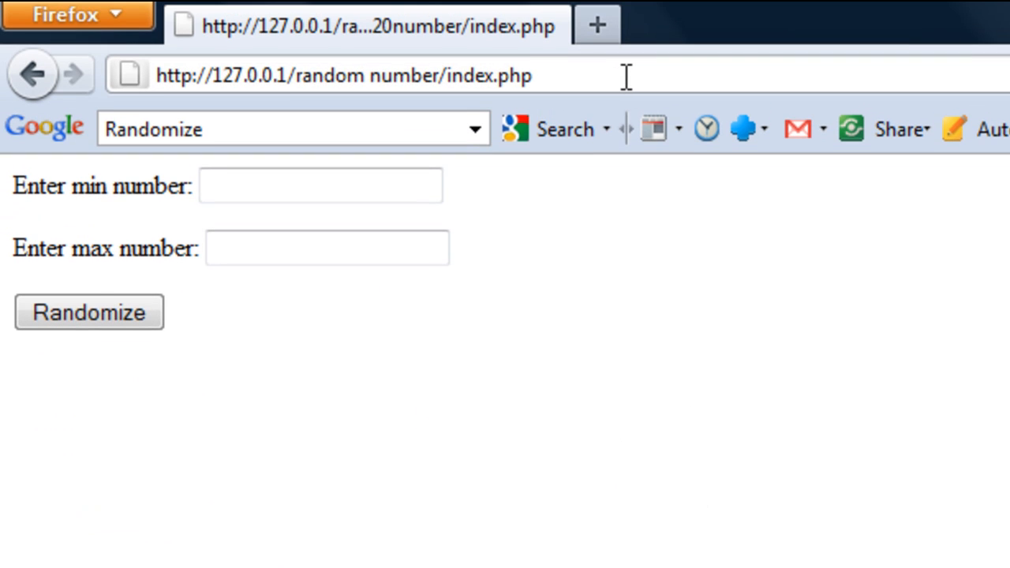
Reload index.php in Firefox to test the new output
click(88, 312)
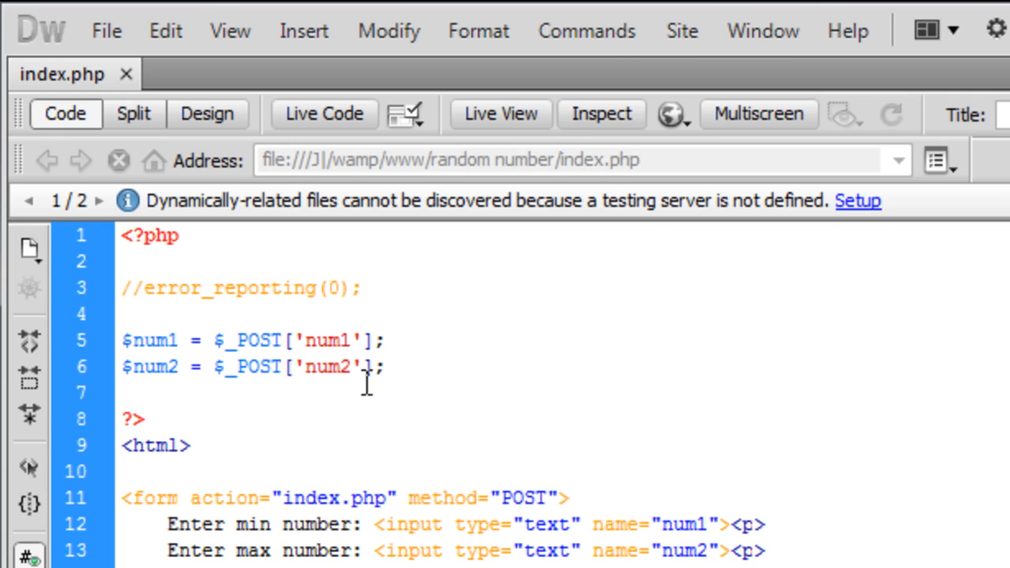
Select the $_POST lines reading num1 and num2 in Code view
drag(120, 340, 385, 366)
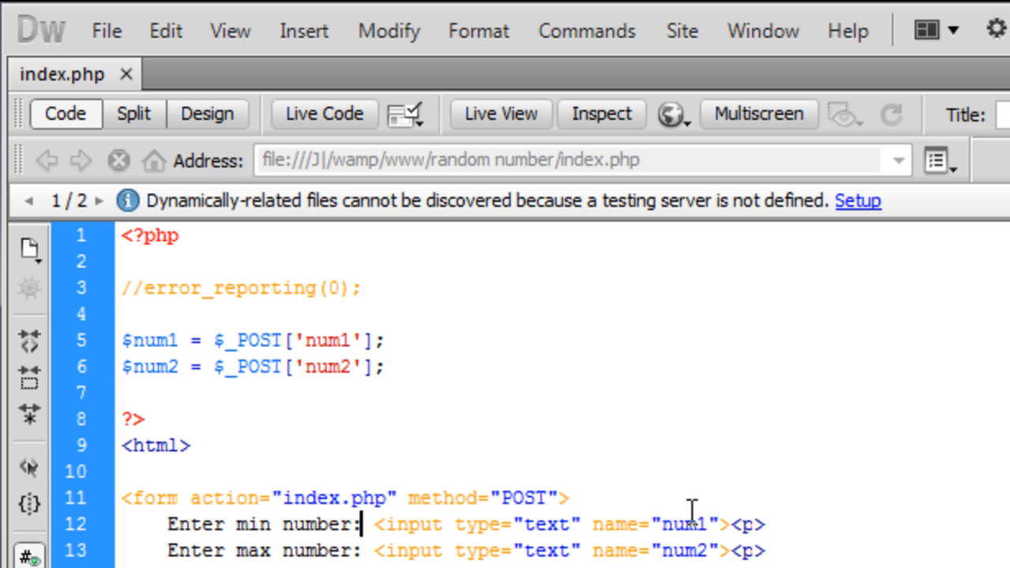
mouse_move(256, 342)
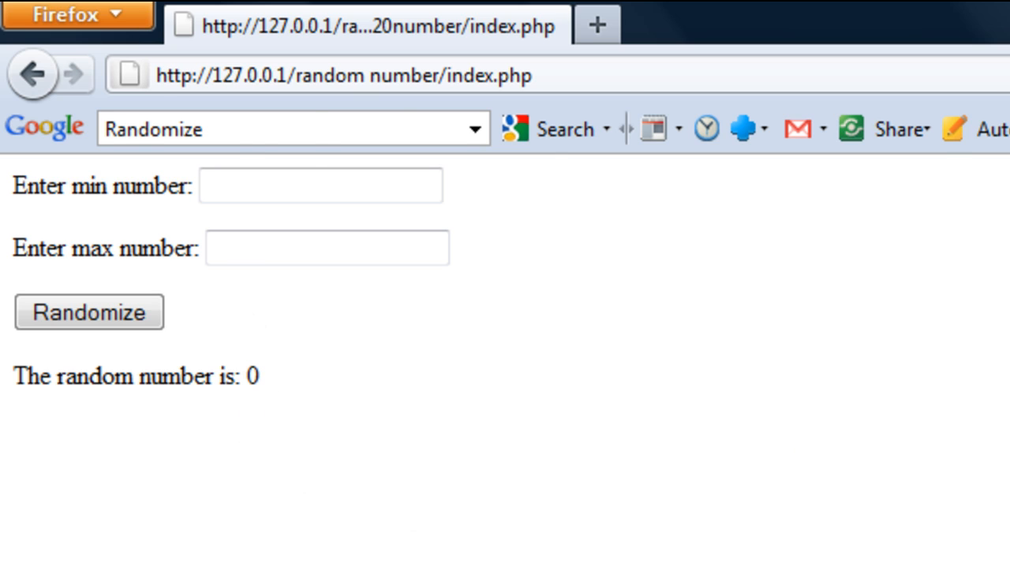
Submit min 1 and max 10 twice, getting random numbers 9 and 8
click(320, 187)
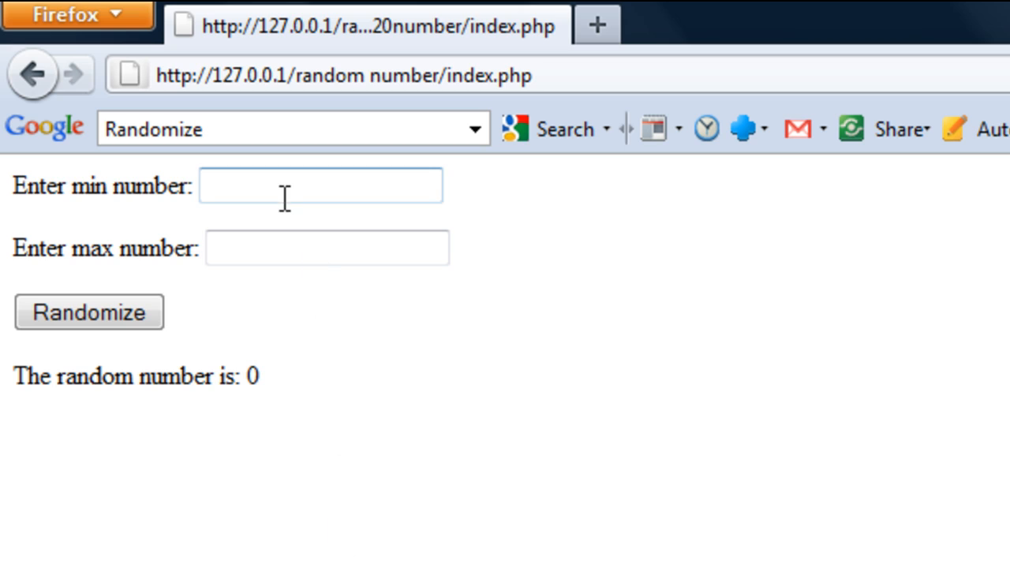
text(10)
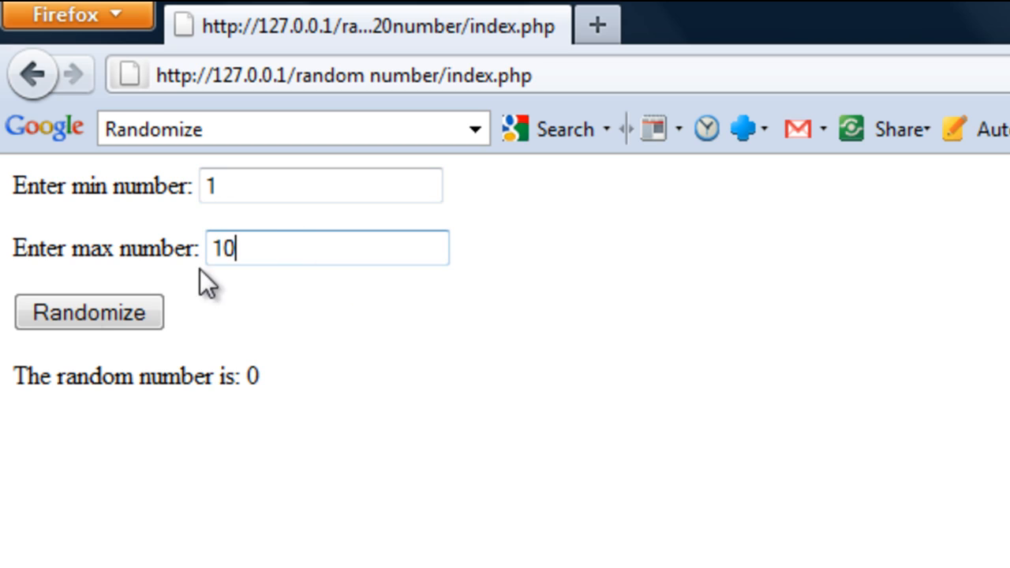
click(88, 312)
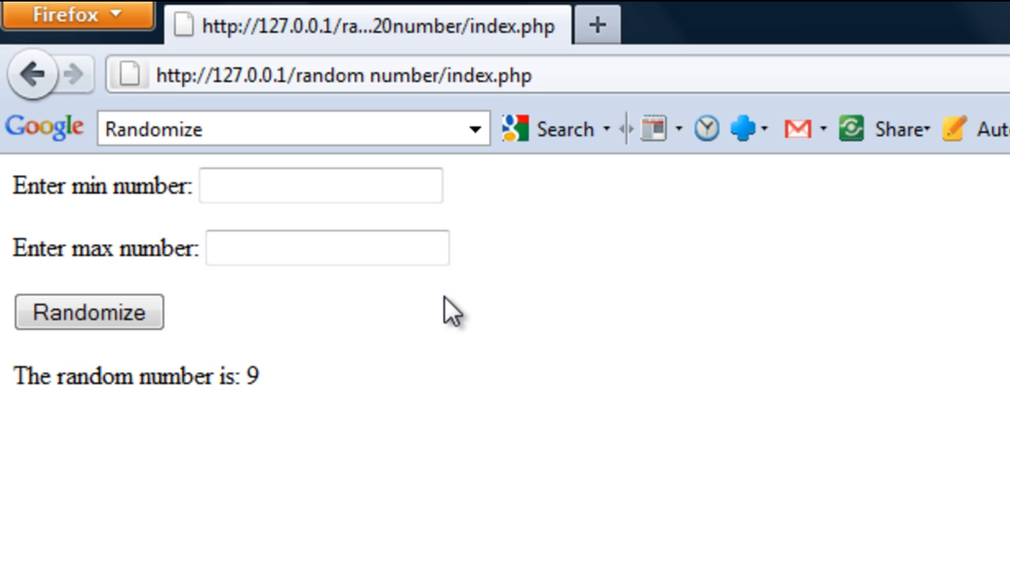
click(288, 185)
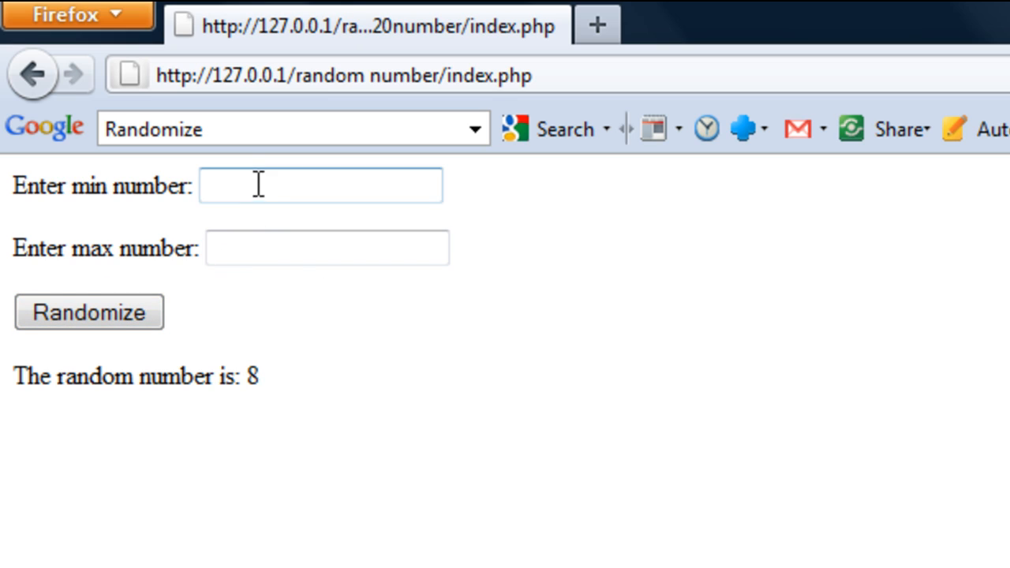
click(326, 250)
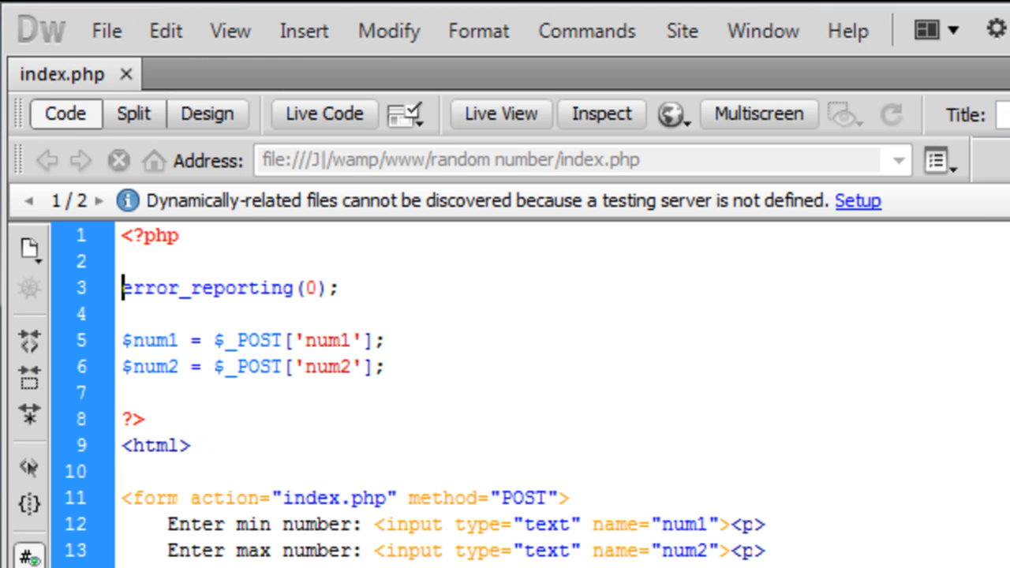
mouse_move(160, 413)
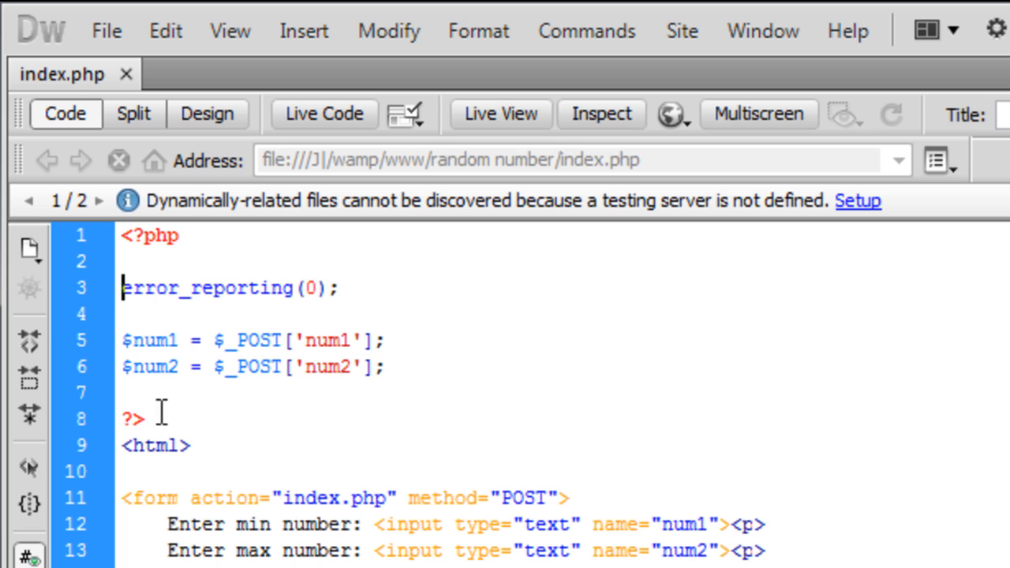
mouse_move(227, 351)
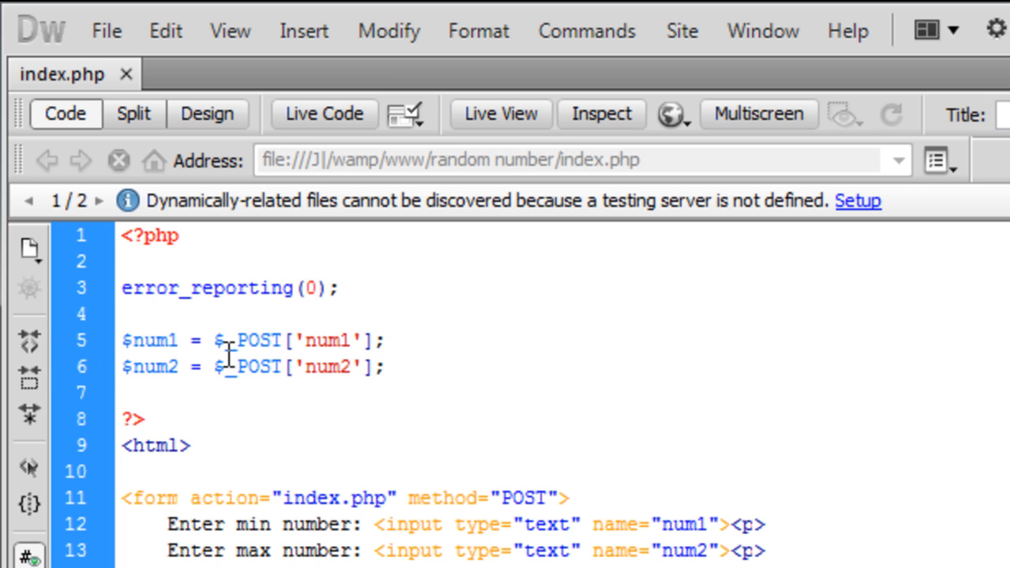
Give the num1 input value="<?php echo $num1 ?>", and copy it to num2 using $num2
drag(123, 340, 382, 366)
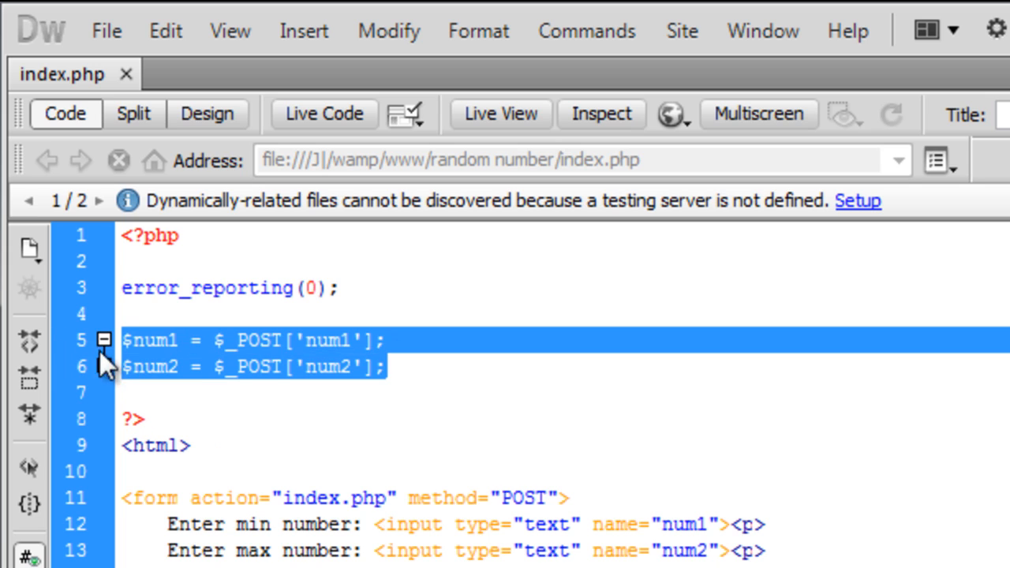
click(706, 519)
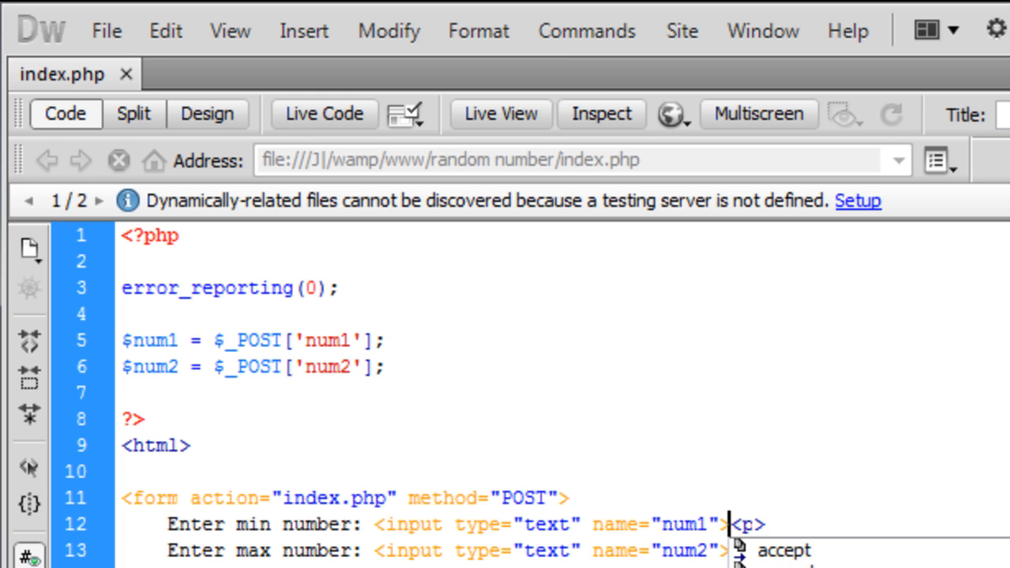
text(value)
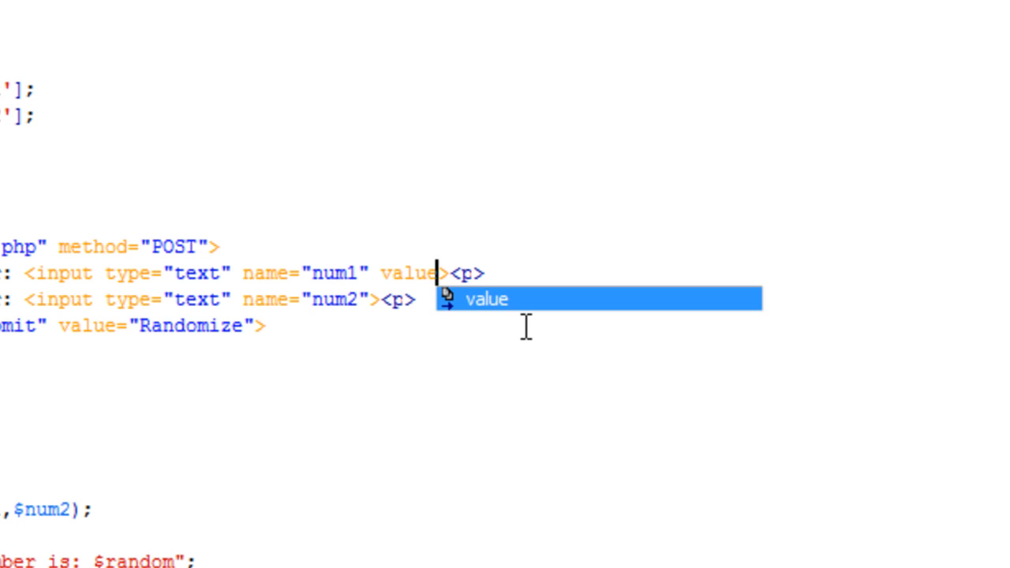
text(="")
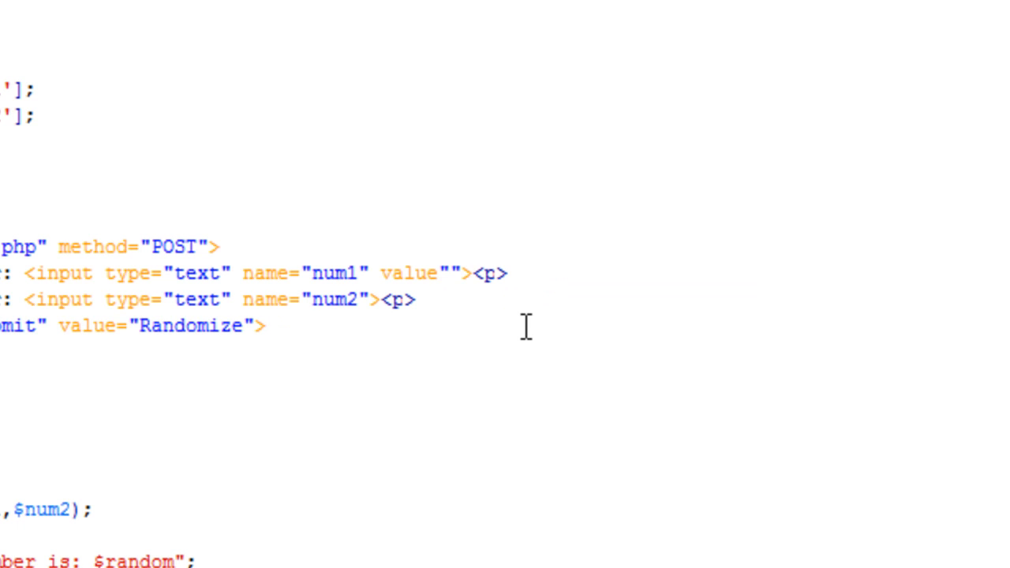
text(<?)
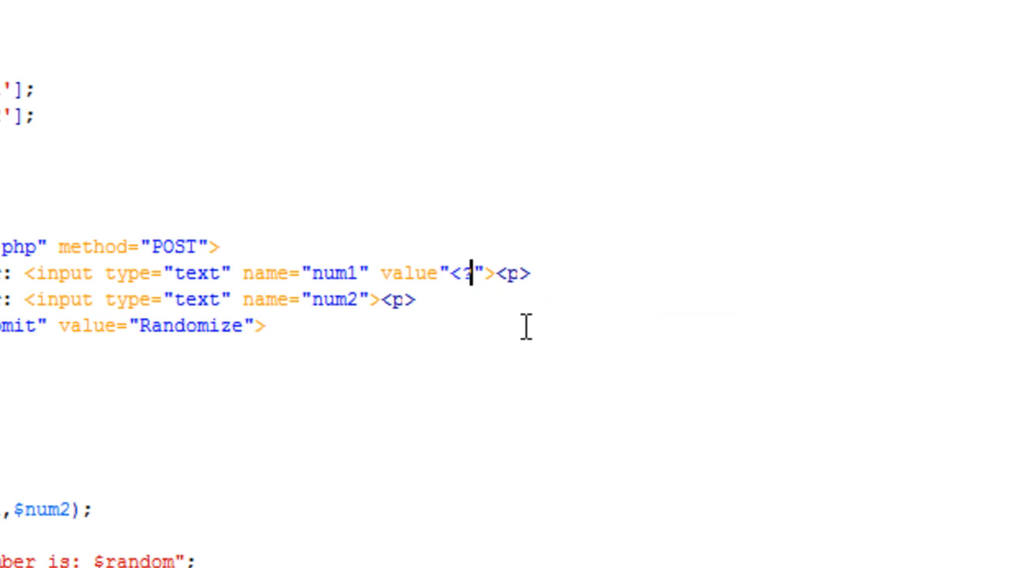
text(?php  ?>)
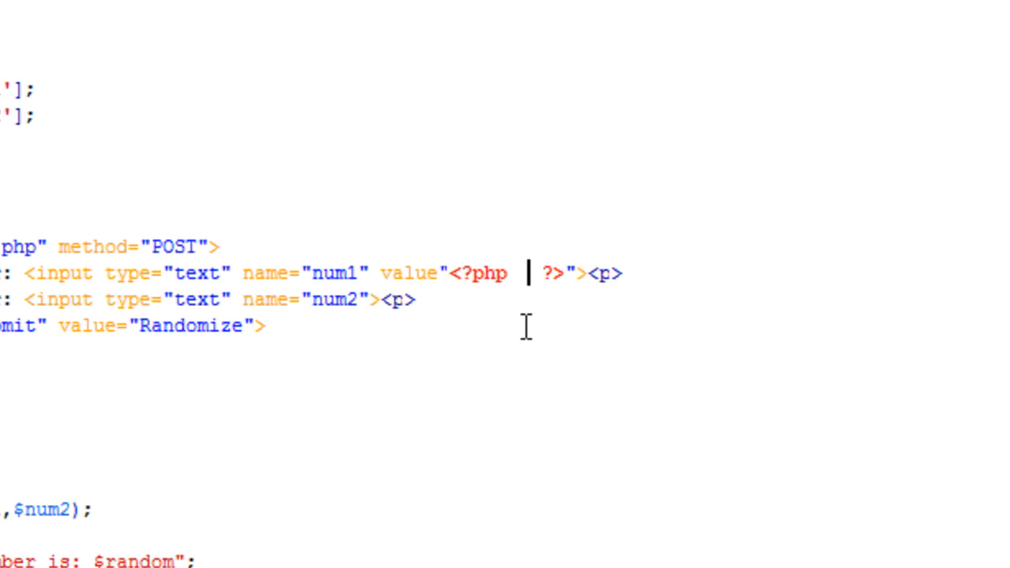
text(e)
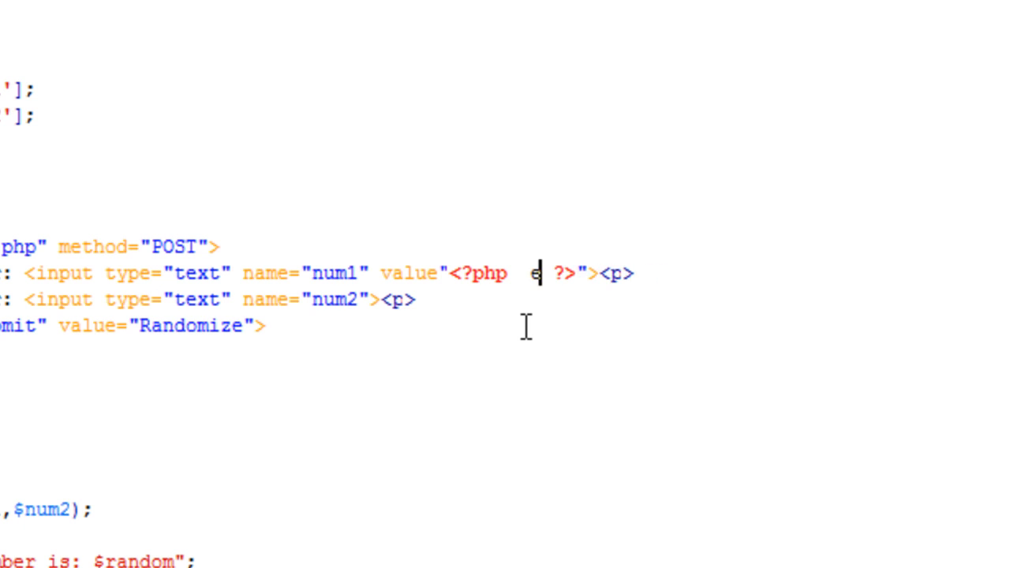
text(cho)
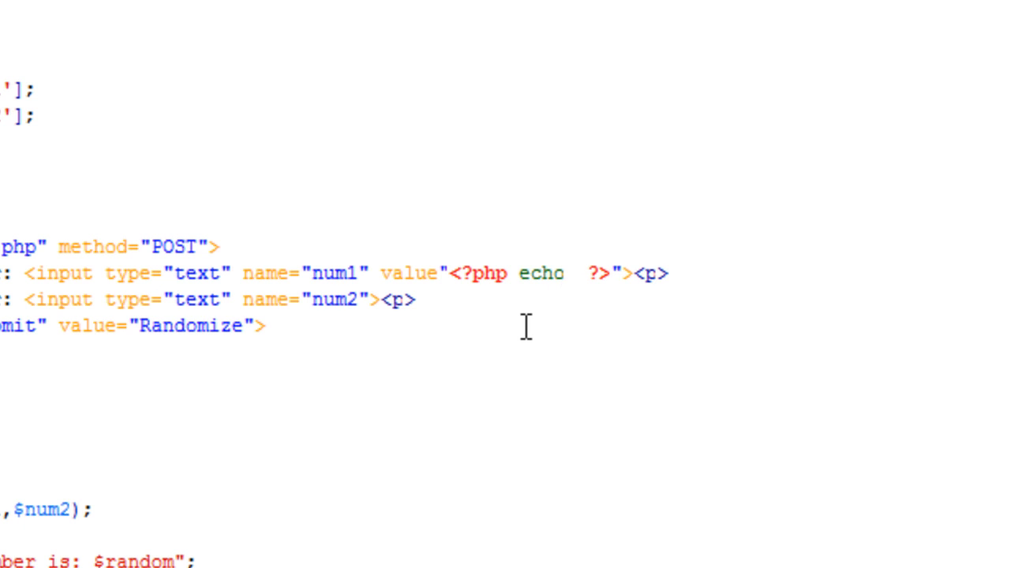
text($num1)
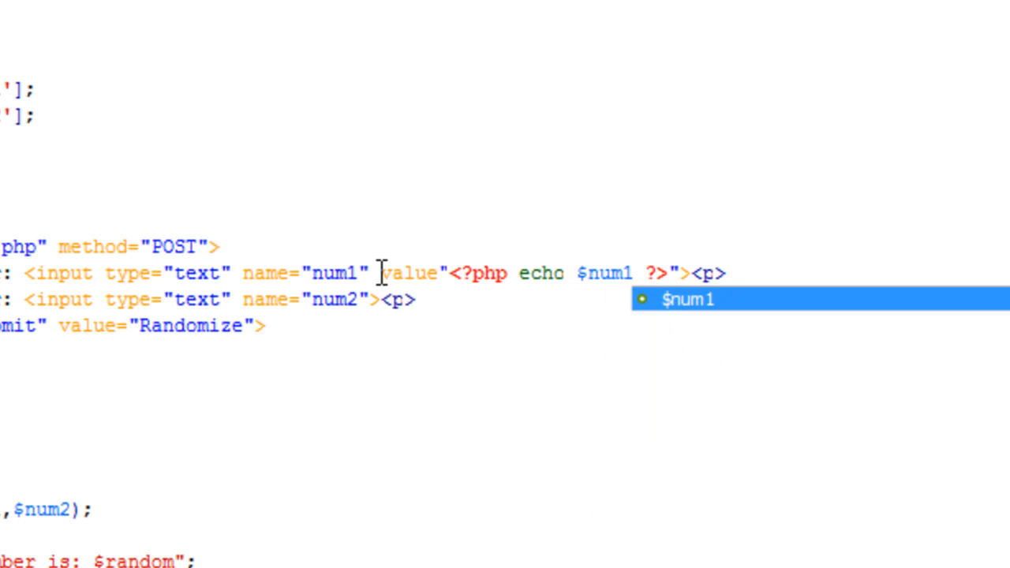
drag(380, 273, 680, 273)
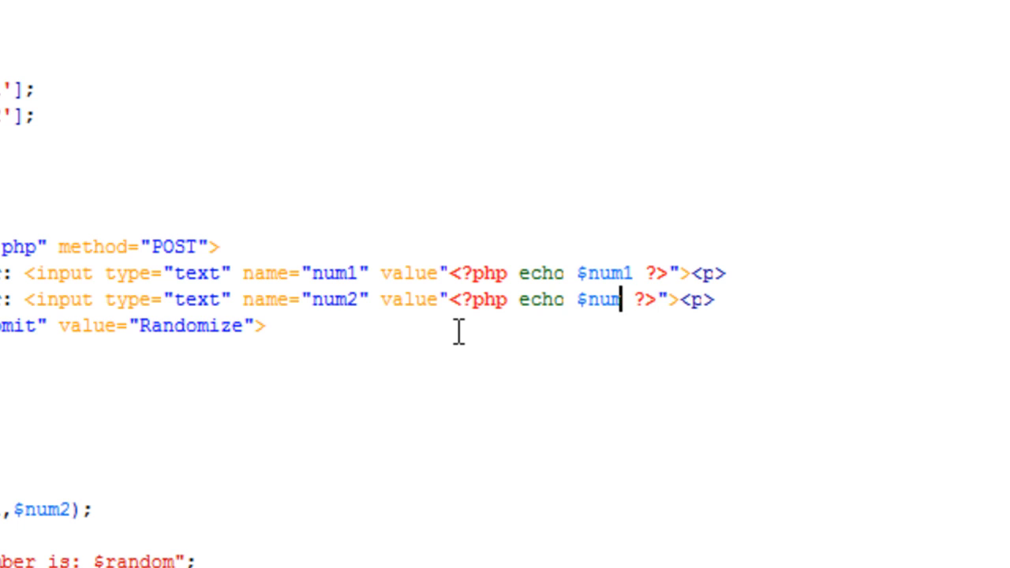
text(2)
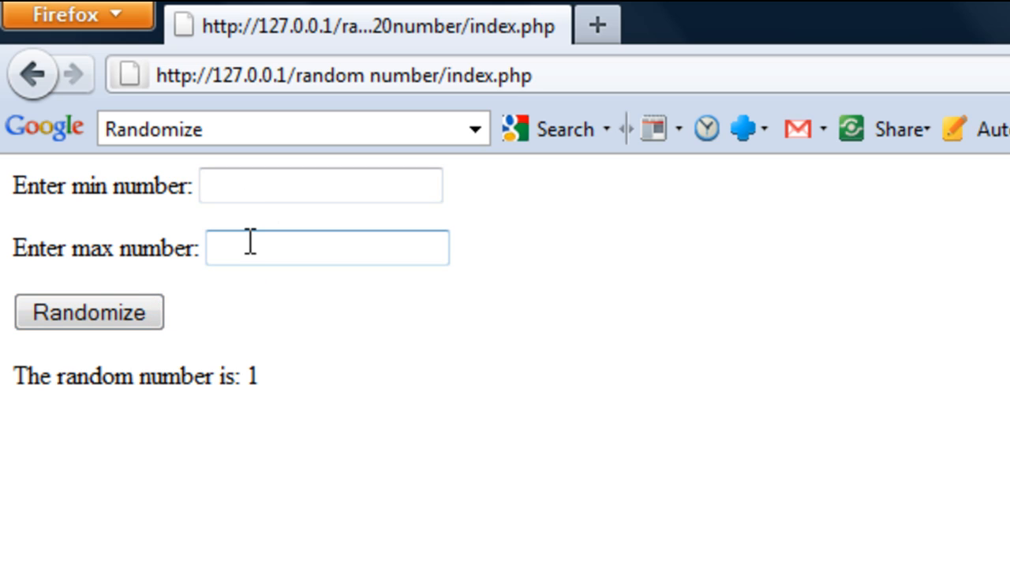
mouse_move(239, 248)
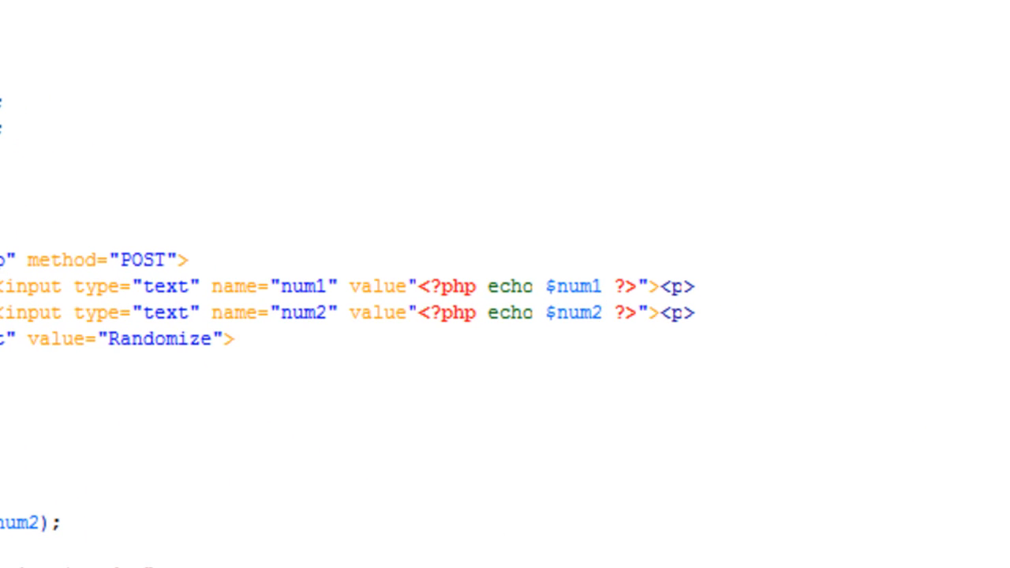
Insert the missing equals sign after value in both the num1 and num2 input tags
click(416, 313)
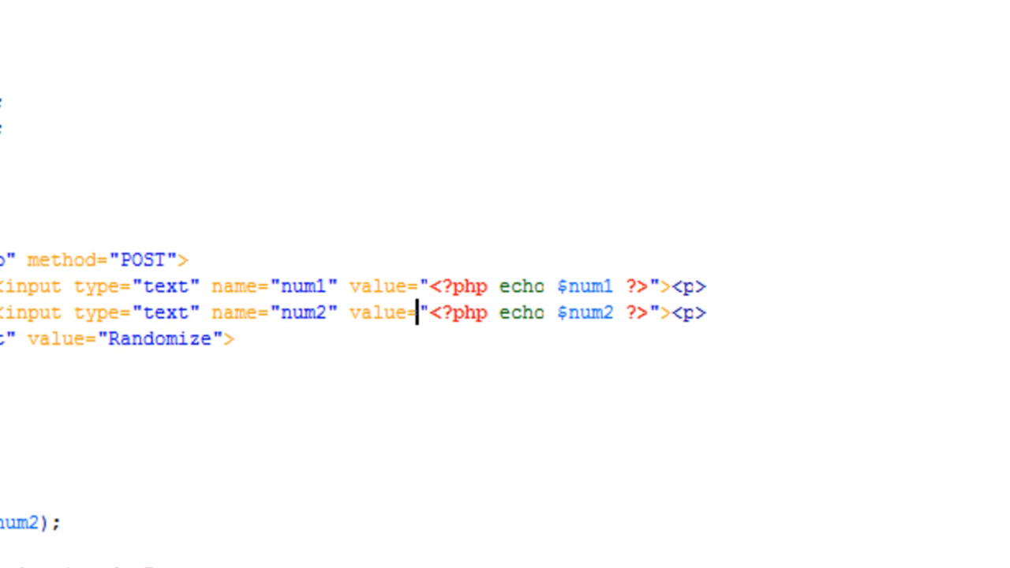
double_click(416, 288)
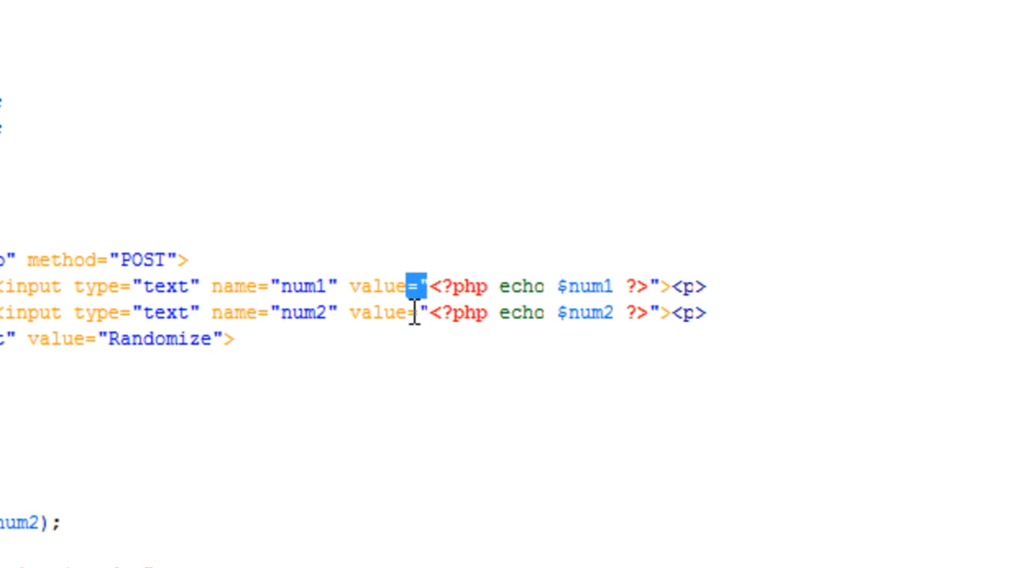